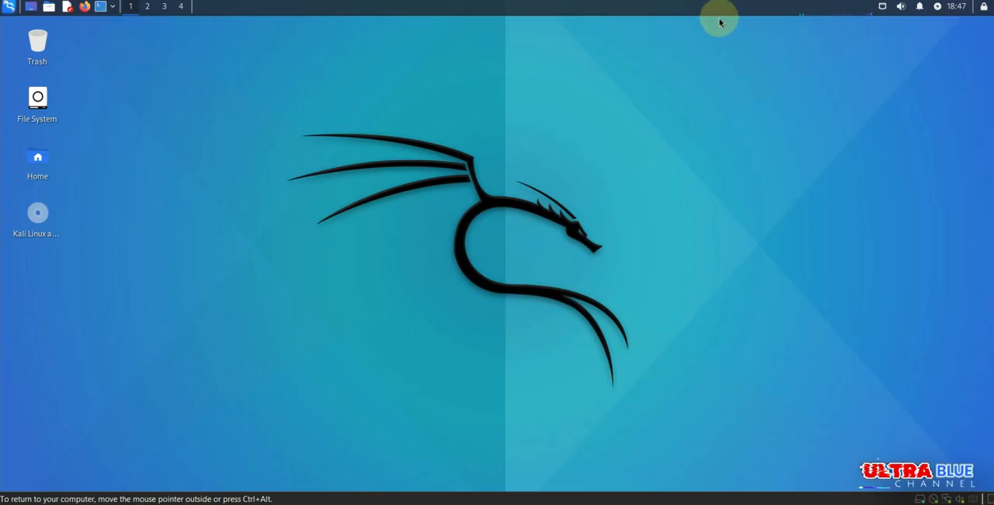
- Launch the root terminal from the panel and authenticate with the password
click(102, 6)
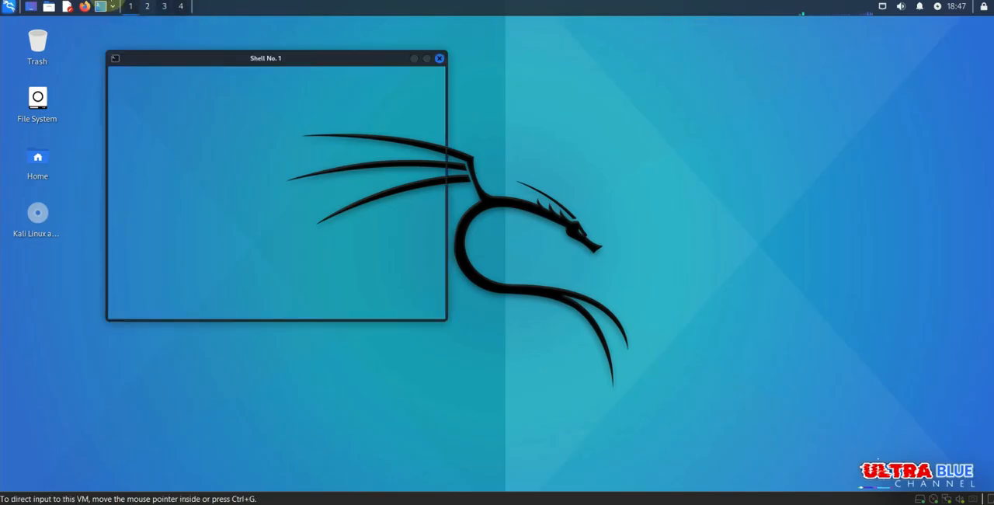
click(438, 58)
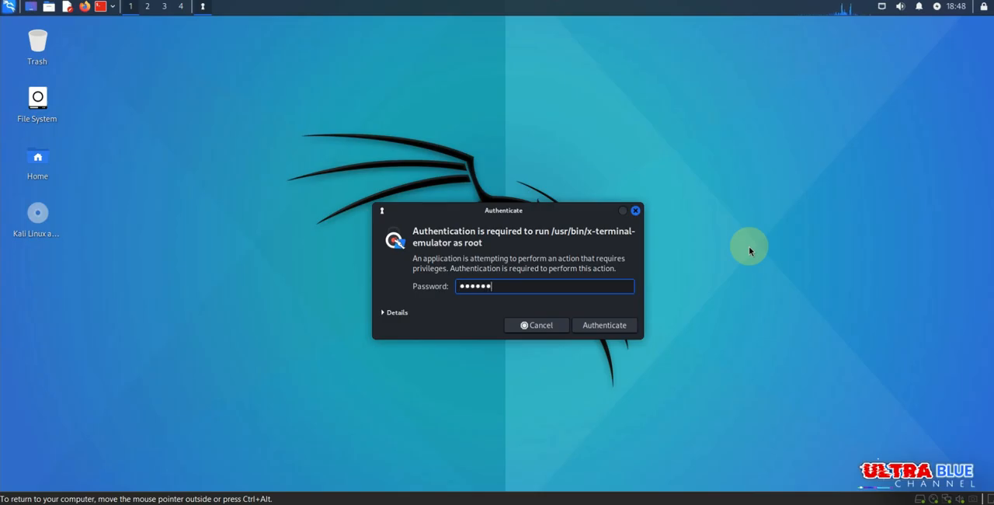
click(604, 325)
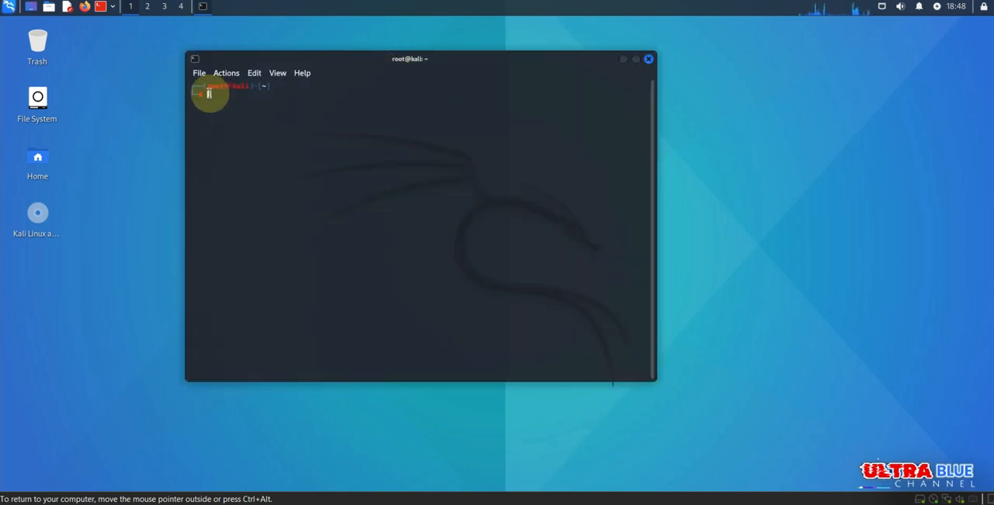
mouse_move(599, 129)
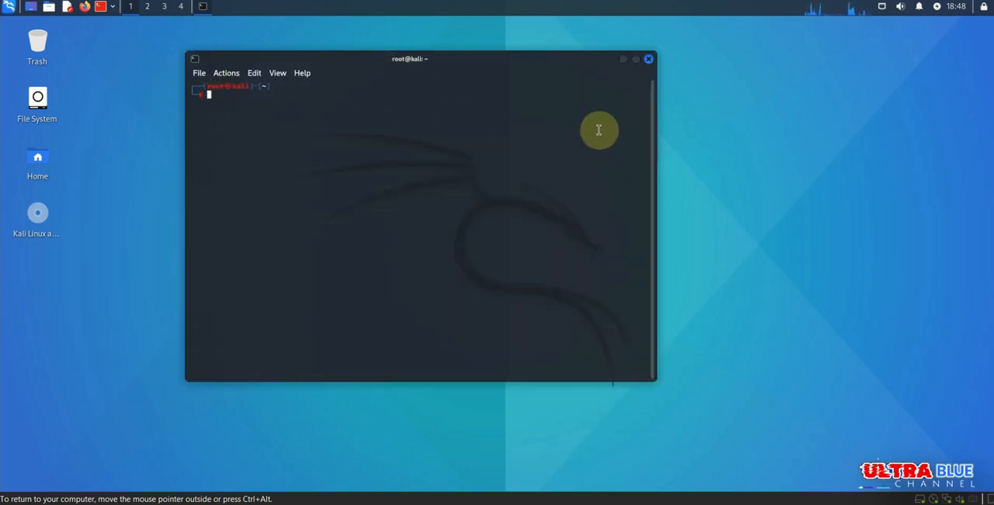
mouse_move(597, 126)
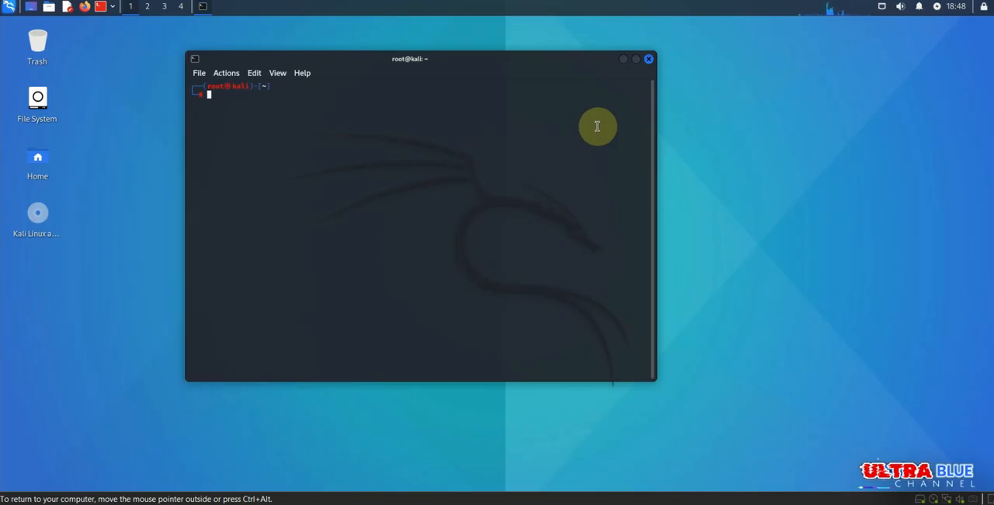
mouse_move(357, 103)
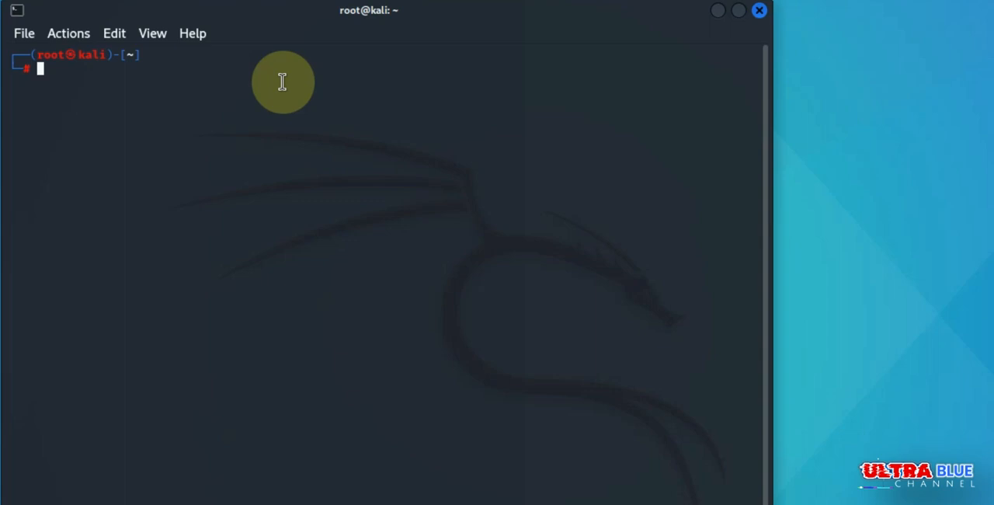
- Create user rexona with adduser, setting its password and confirming with y
text(add)
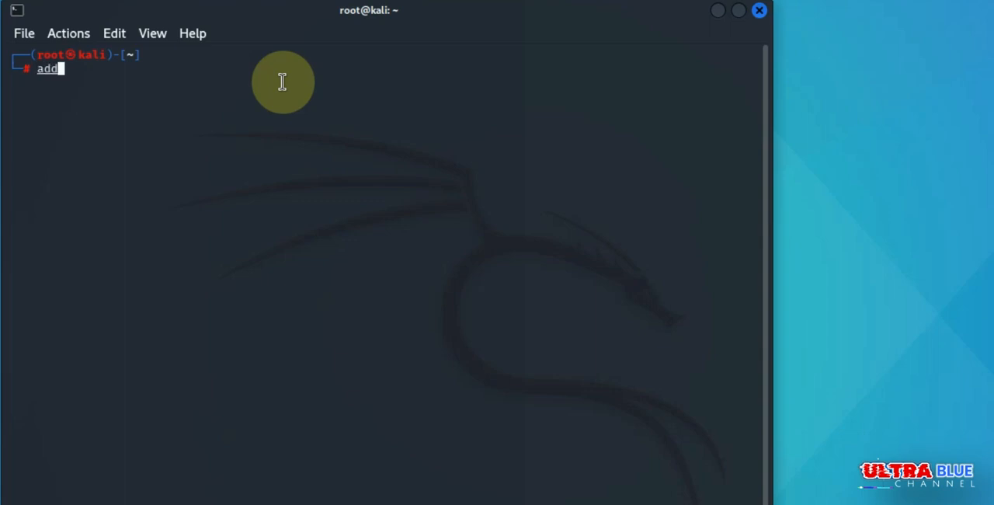
text(user)
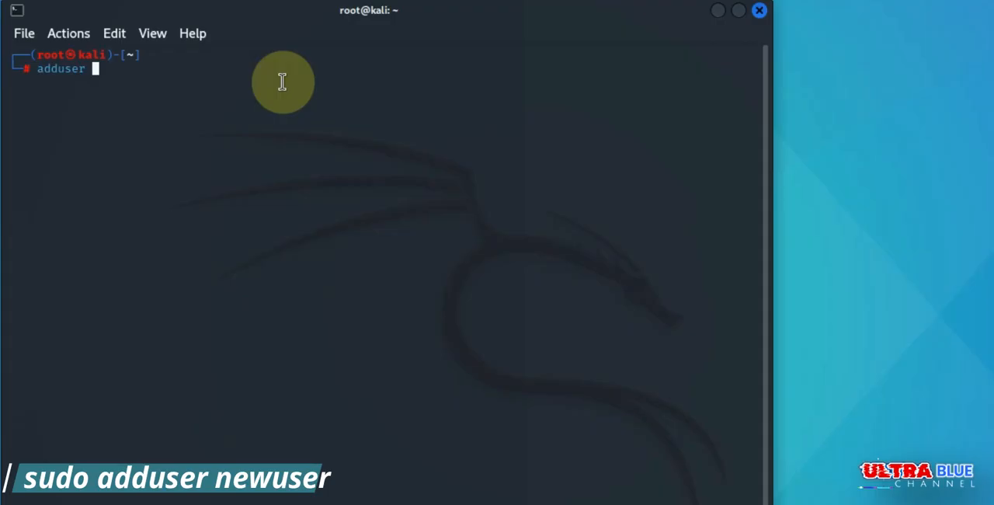
text(rexona)
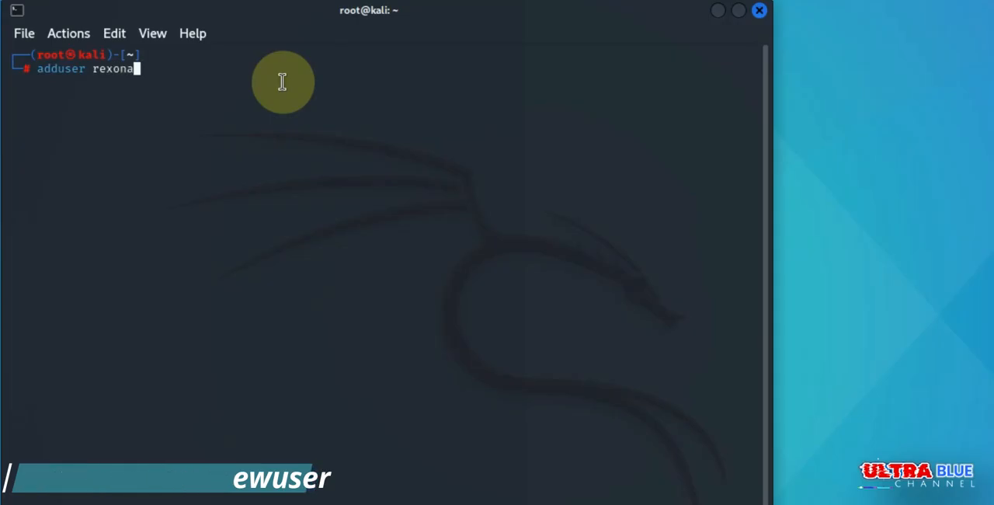
key(Return)
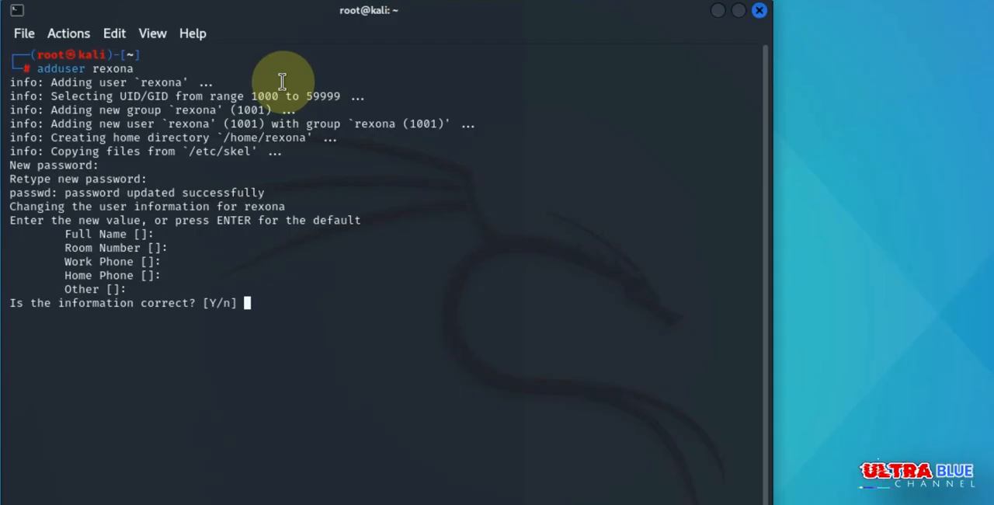
text(y)
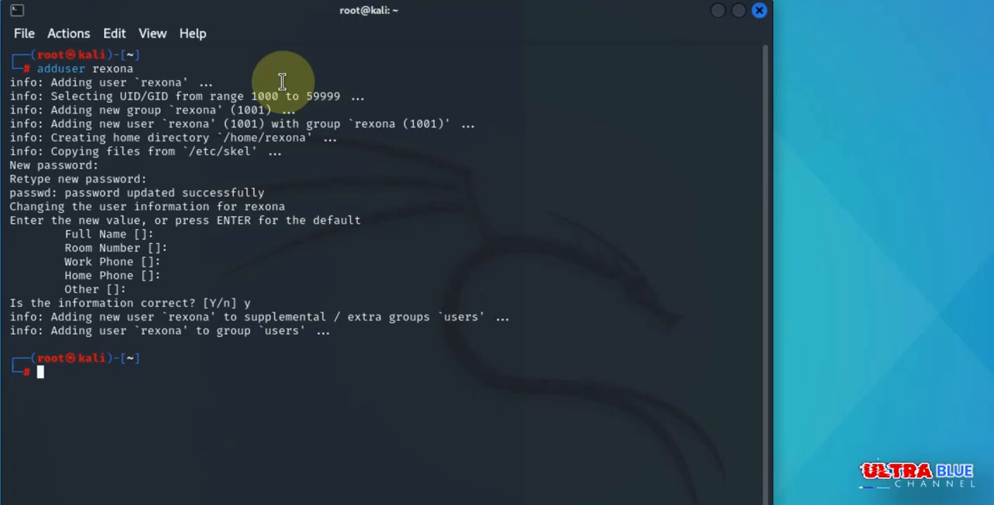
- Enter 'usermod -aG sudo rexona' at the root prompt and highlight usermod
text(usermod)
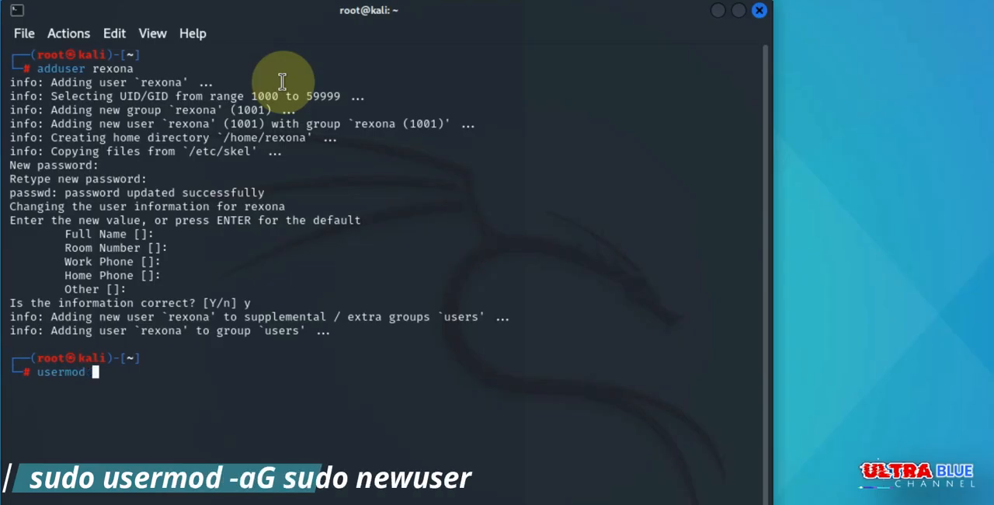
text(-a)
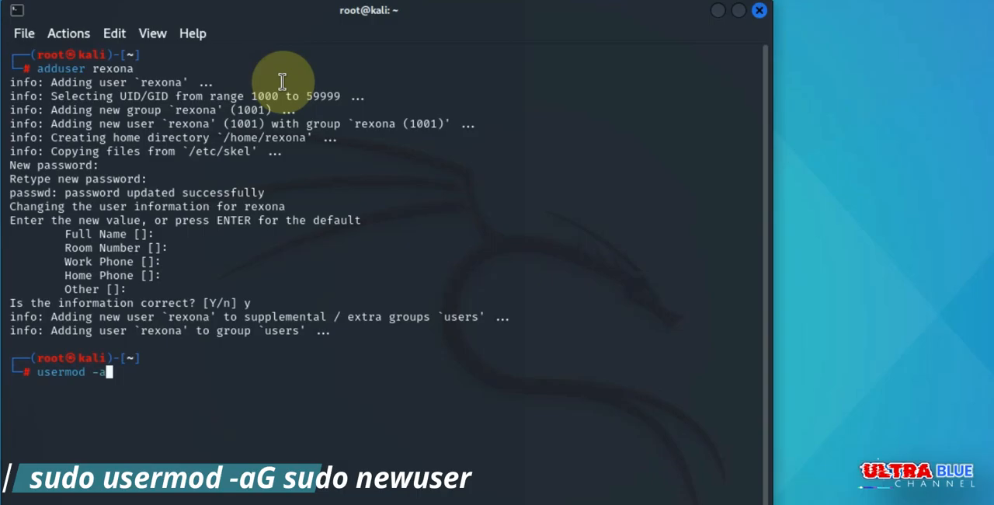
text(G)
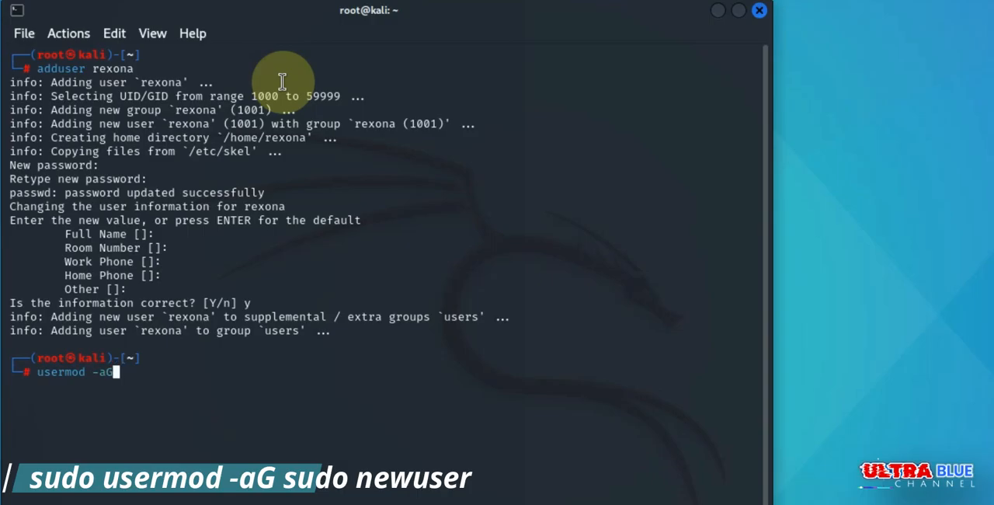
text(sudo)
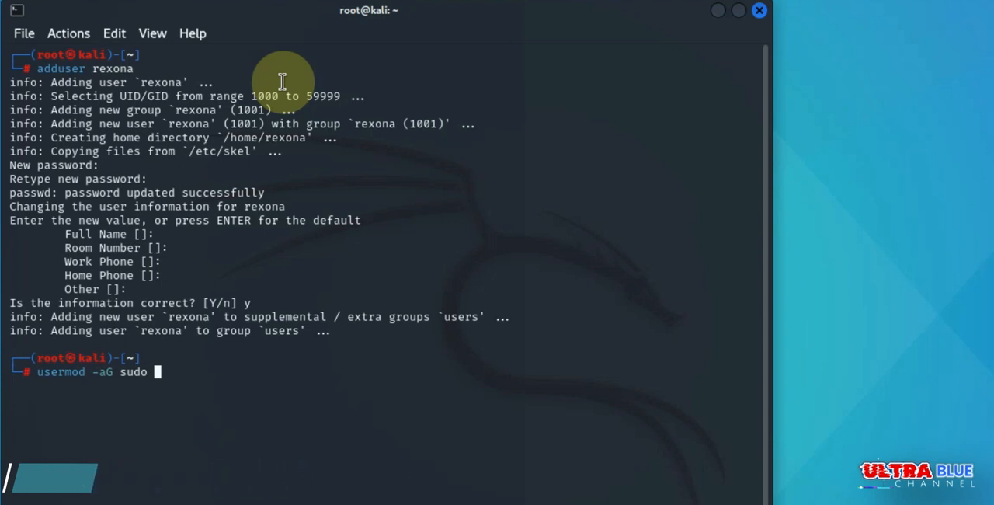
text(r)
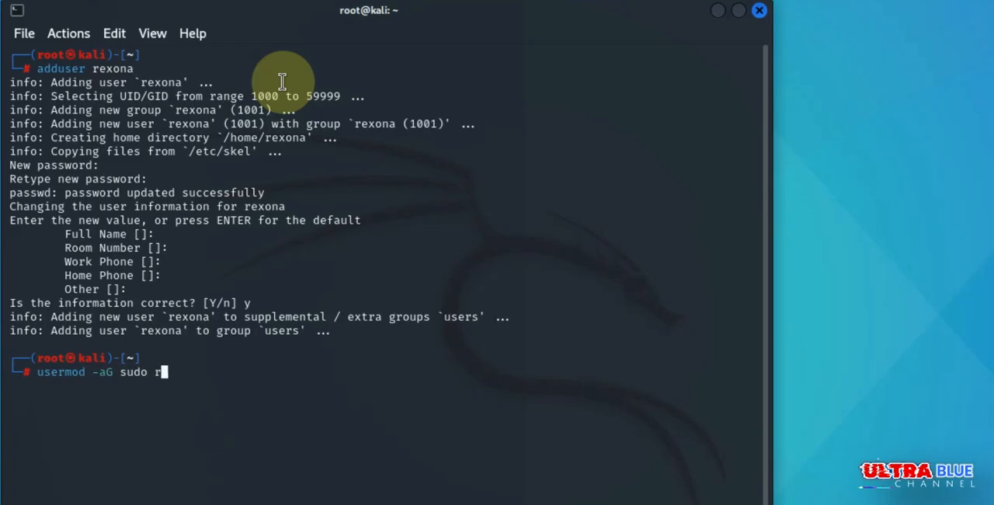
text(e)
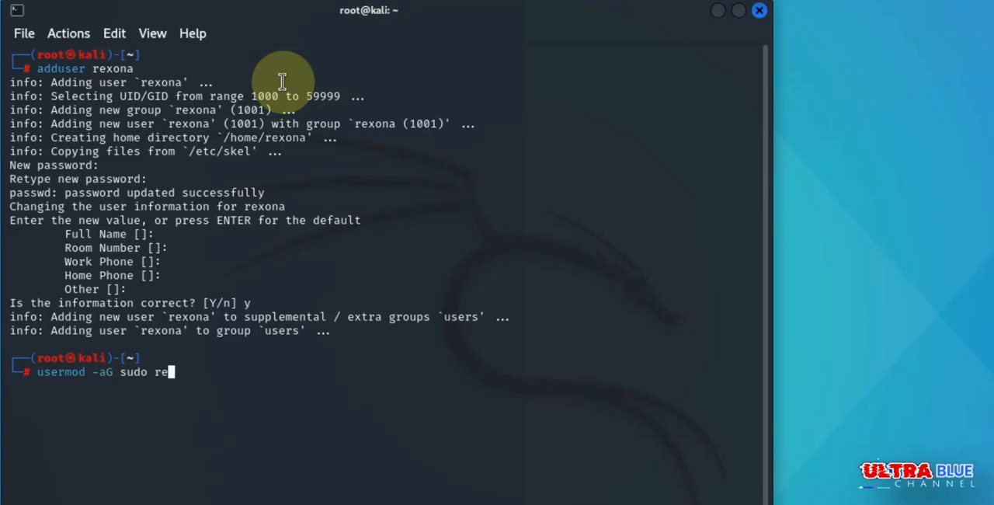
text(xona)
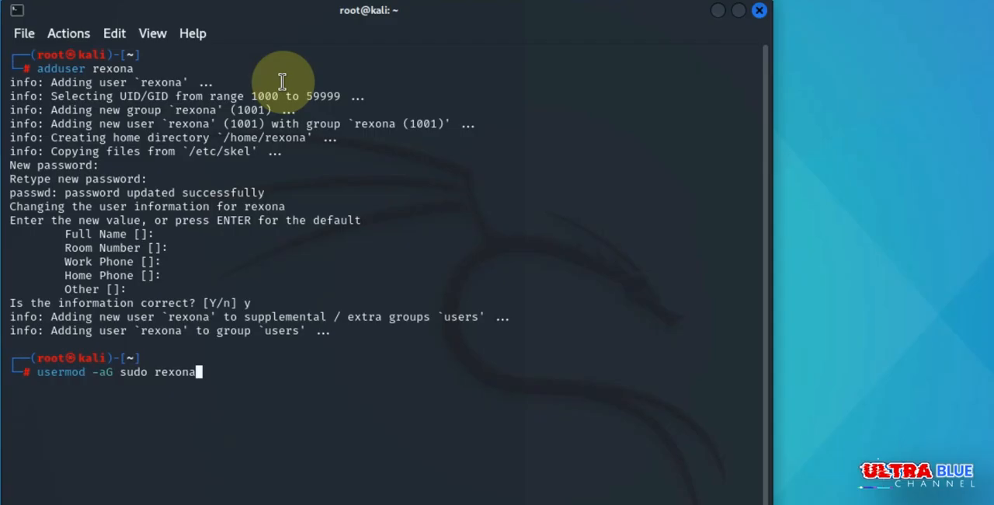
mouse_move(166, 148)
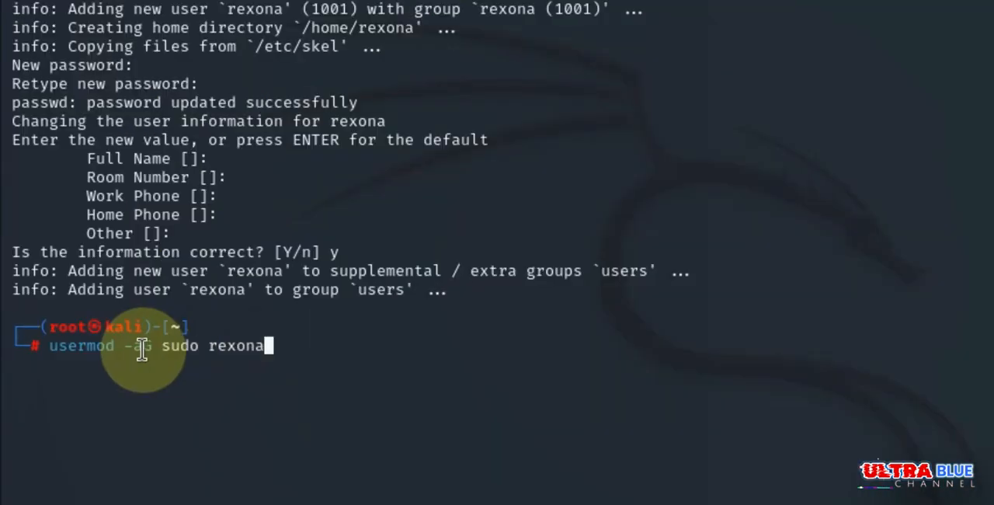
double_click(82, 345)
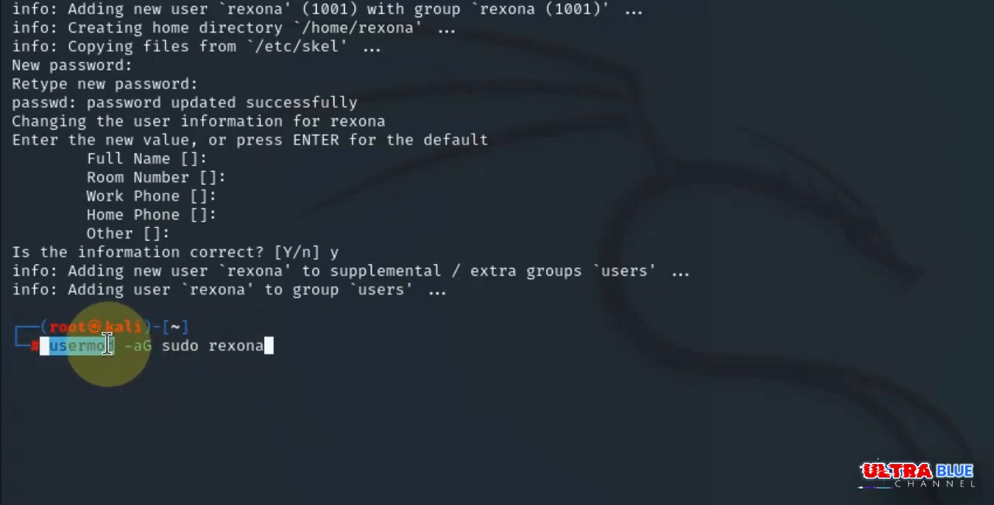
mouse_move(136, 369)
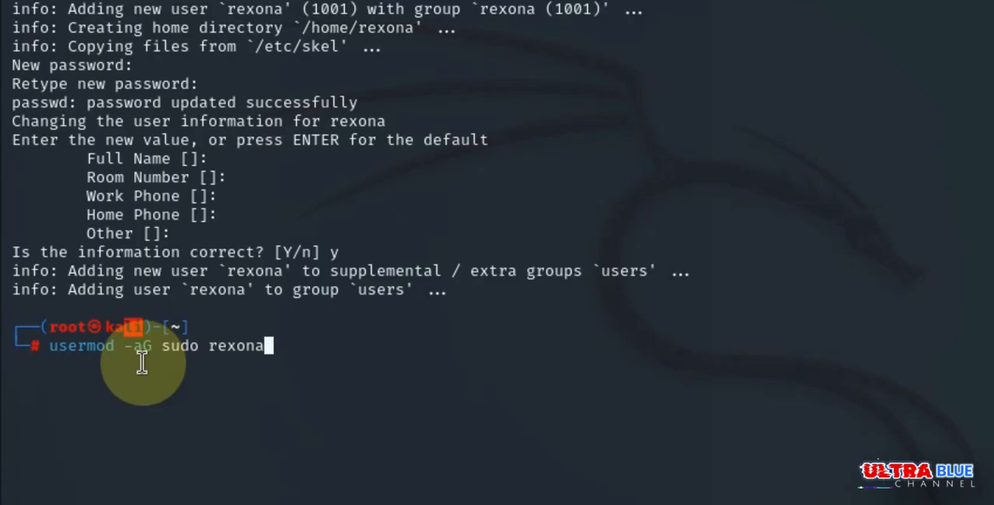
mouse_move(154, 371)
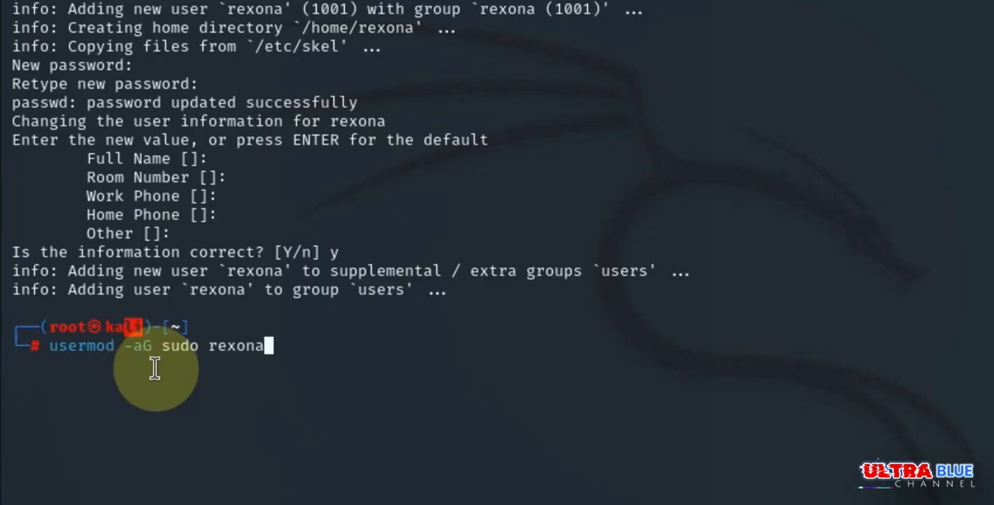
mouse_move(261, 359)
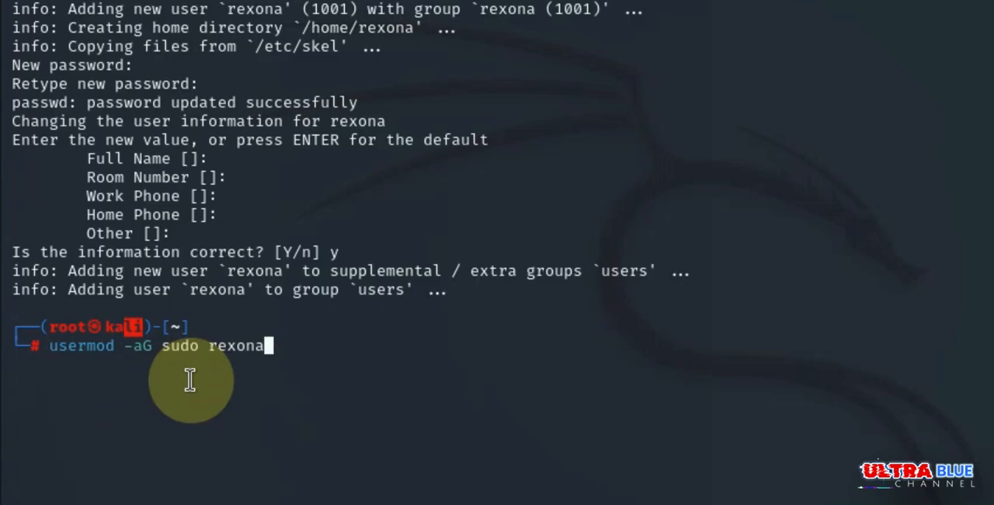
mouse_move(438, 337)
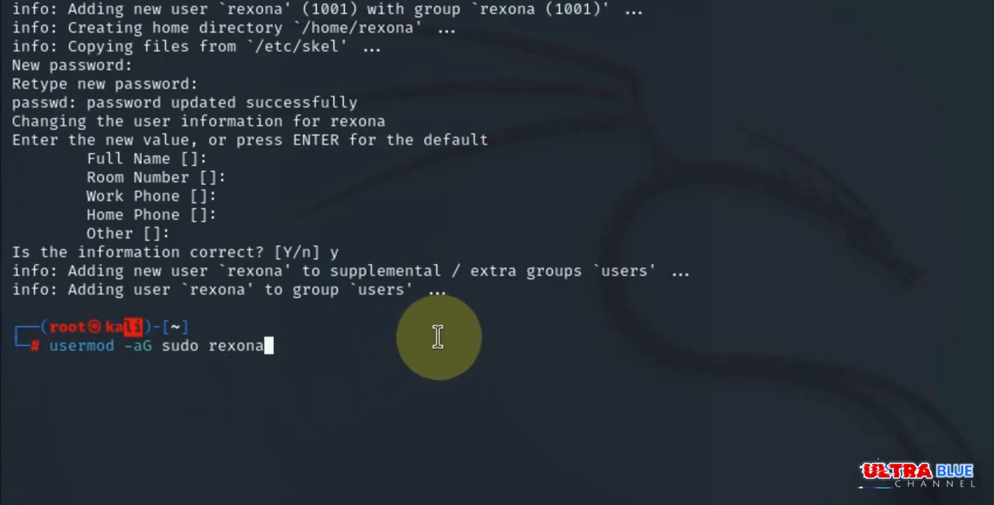
mouse_move(303, 345)
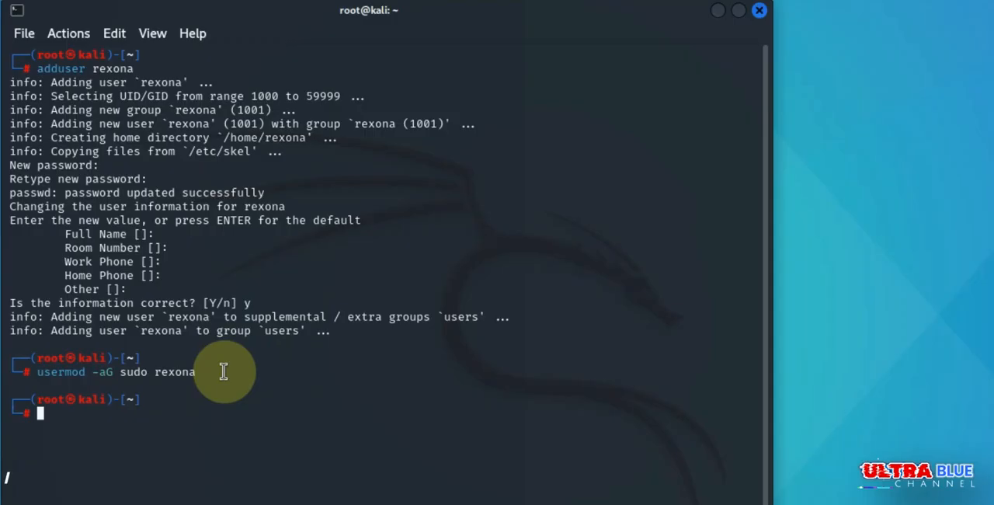
- Switch the shell to user rexona with 'su rexona' and highlight the rexona prompt
text(s)
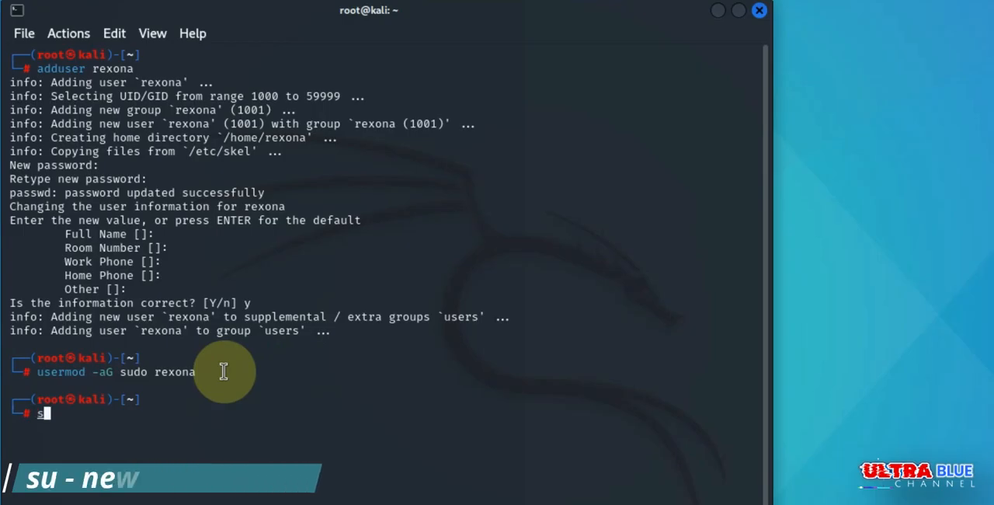
text(u)
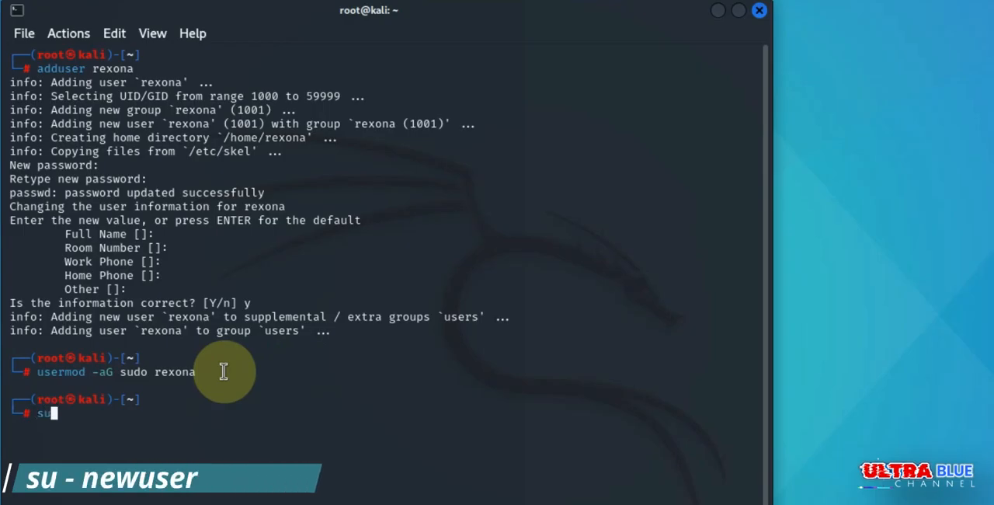
text(" ")
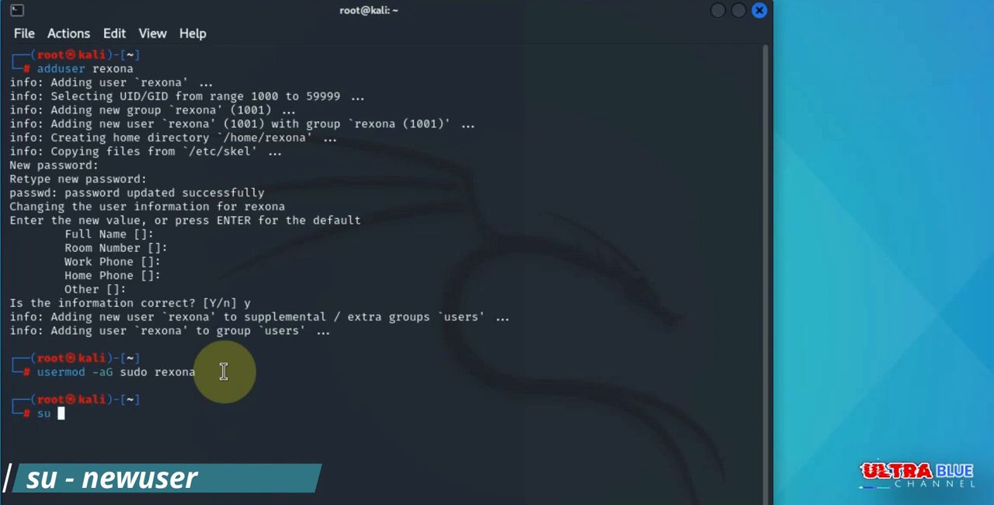
text(re)
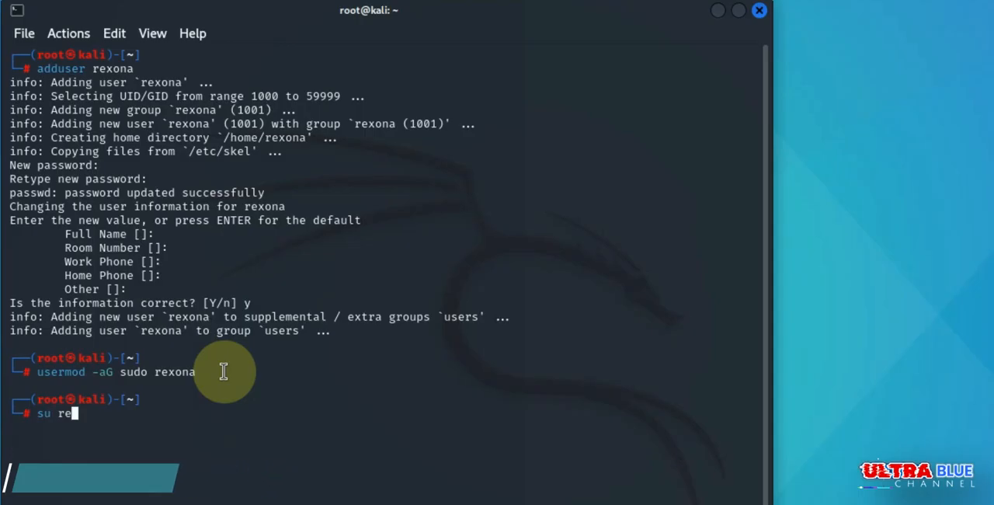
text(xona)
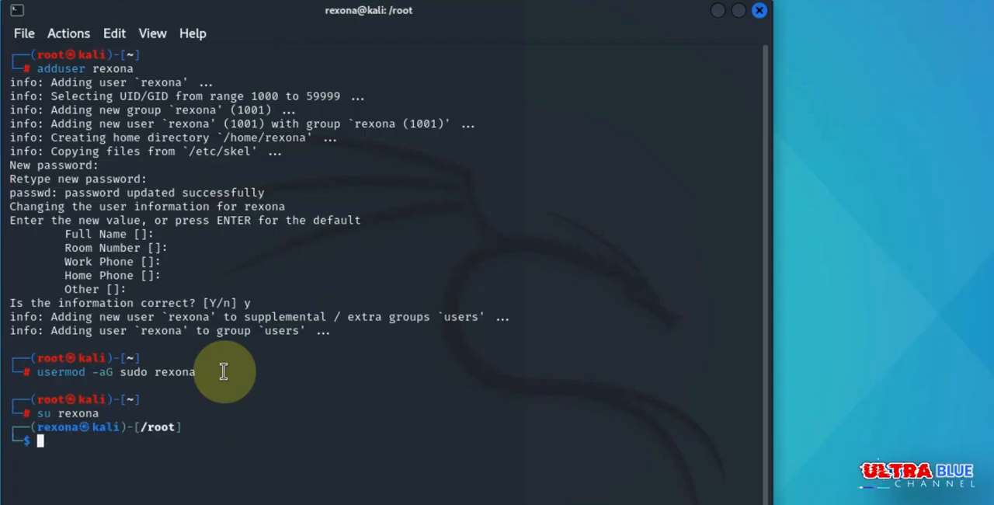
double_click(58, 426)
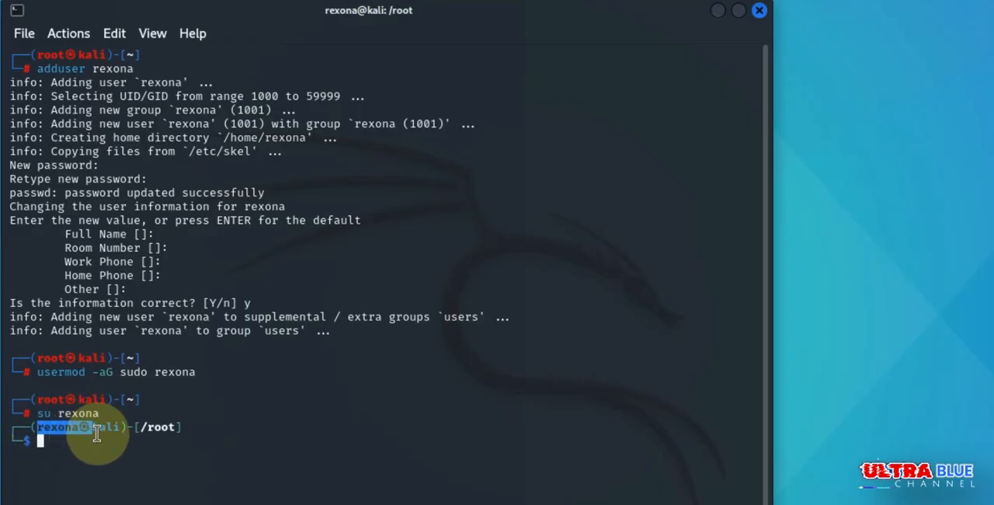
mouse_move(228, 400)
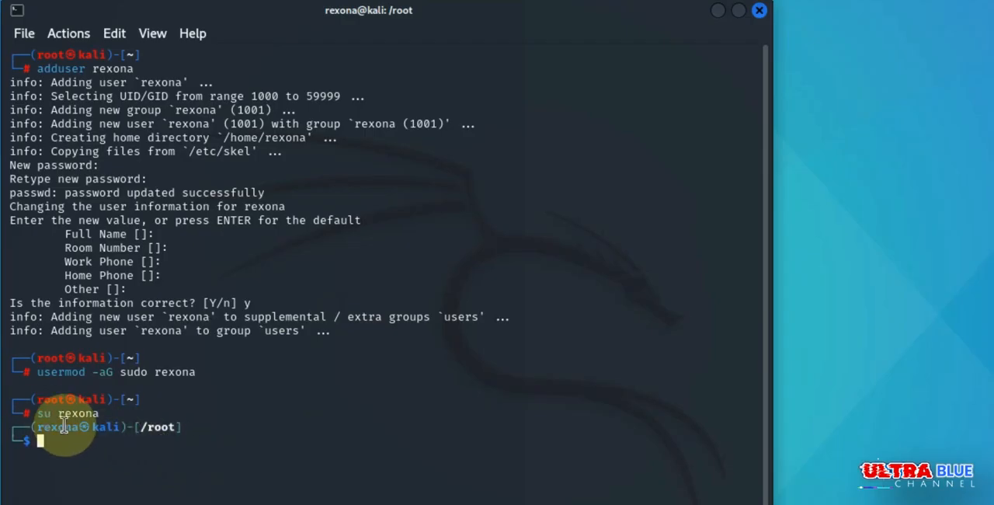
mouse_move(104, 441)
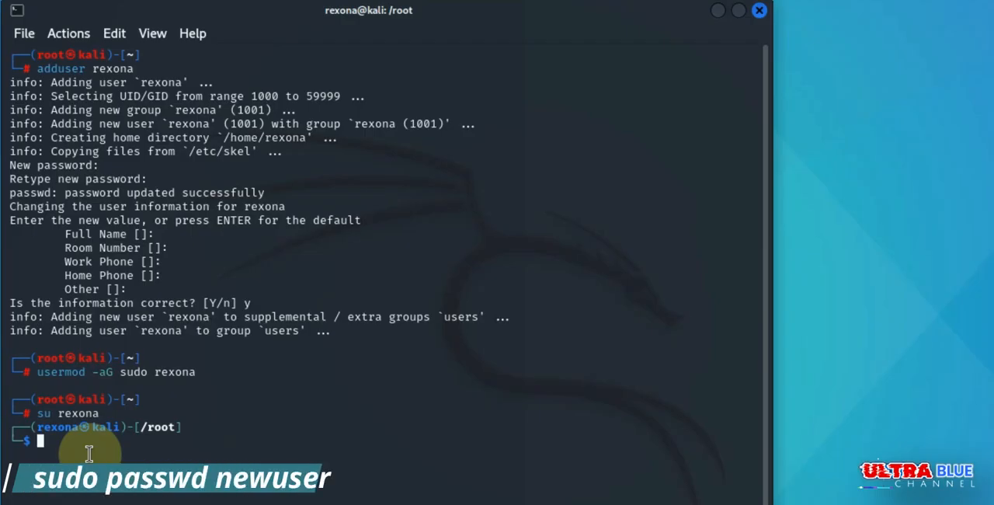
- Reset rexona's password with 'sudo passwd rexona', entering the sudo and new passwords
text(sudo pass)
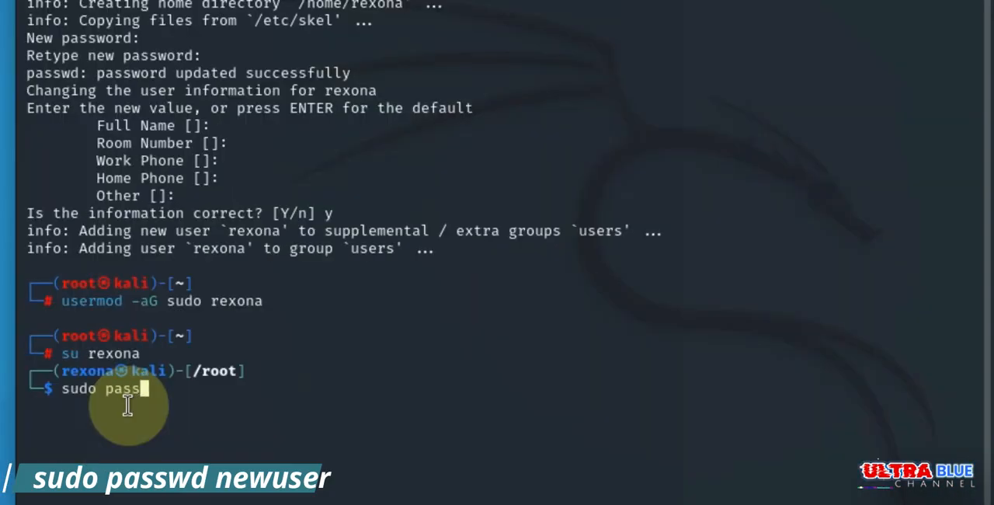
text(wd)
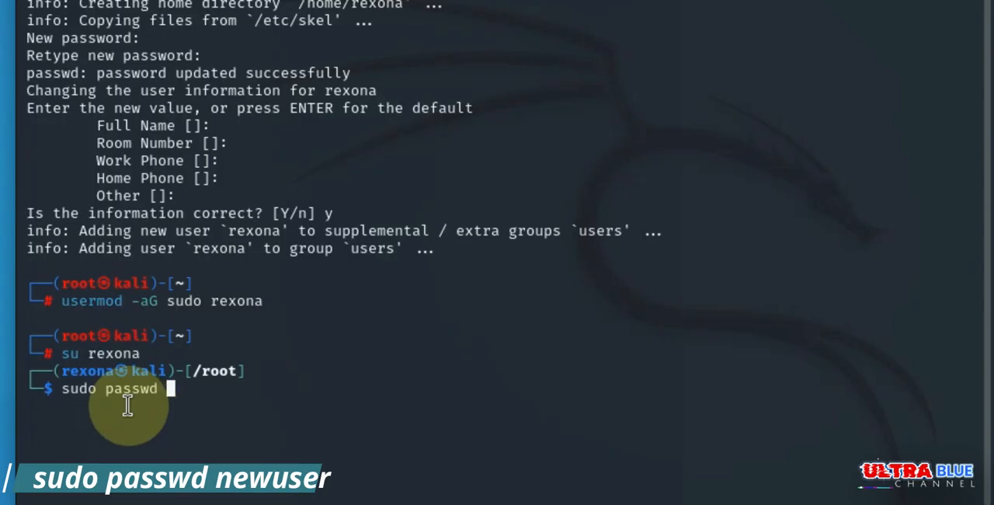
text(rexona)
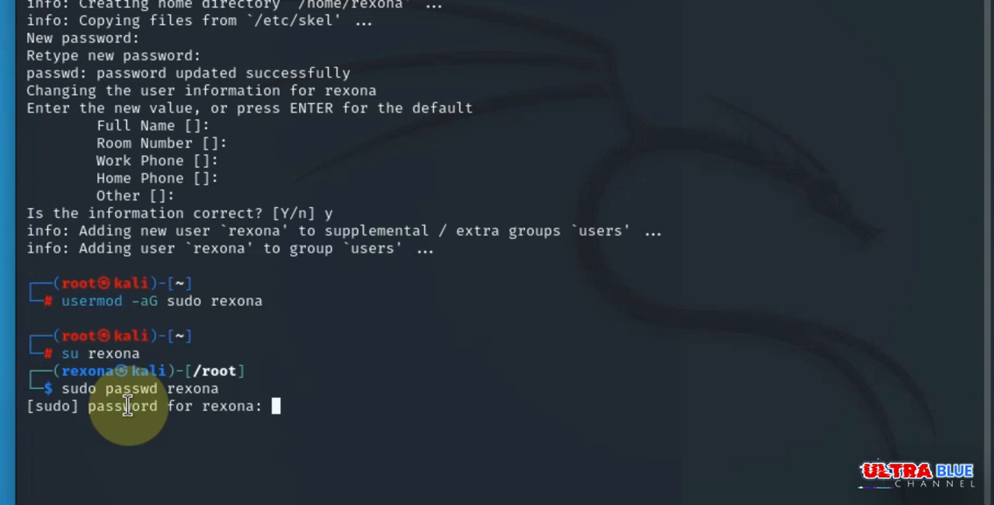
key(Return)
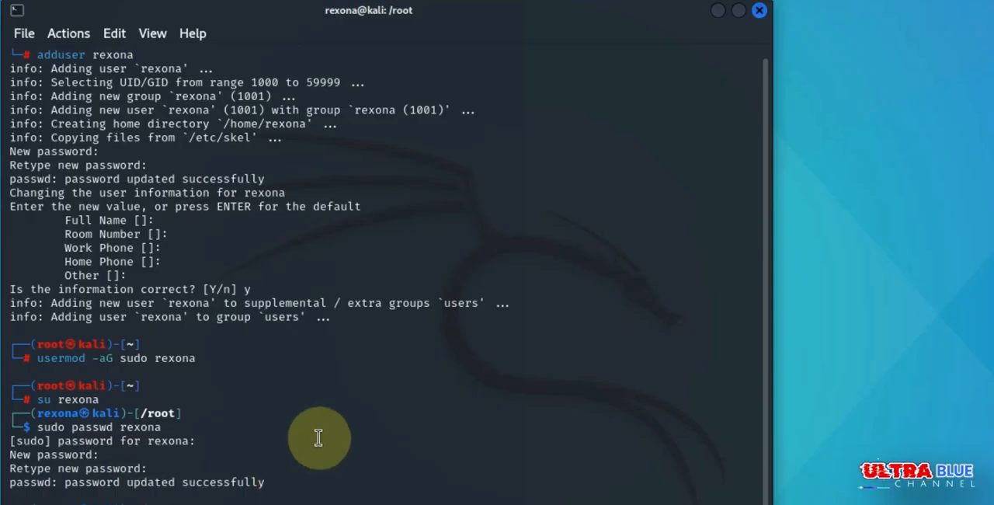
mouse_move(324, 433)
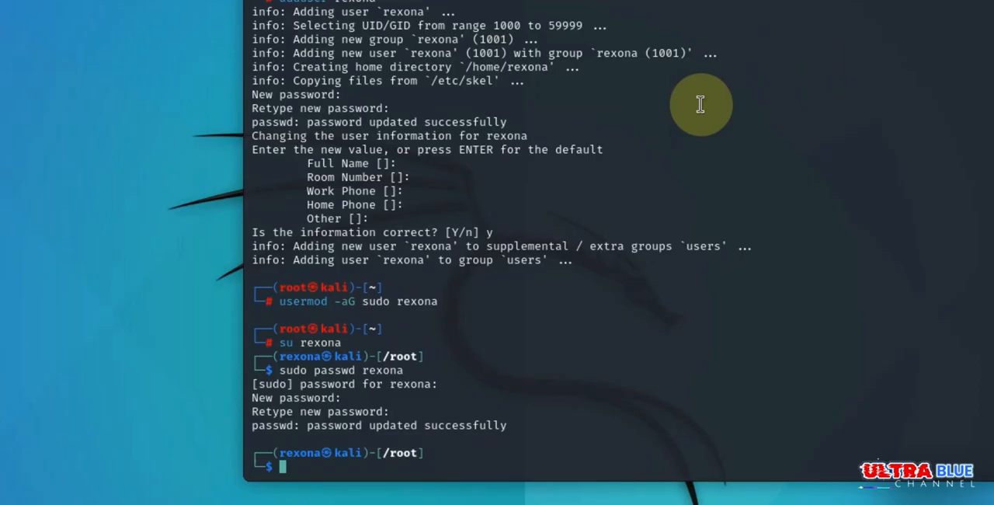
- Run 'sudo deluser rexona' from rexona's own shell
text(s)
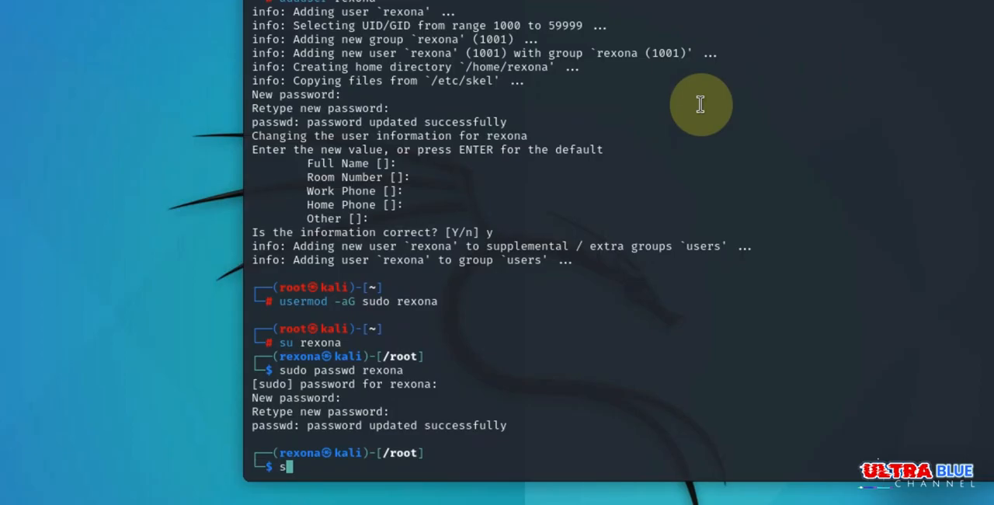
text(udo)
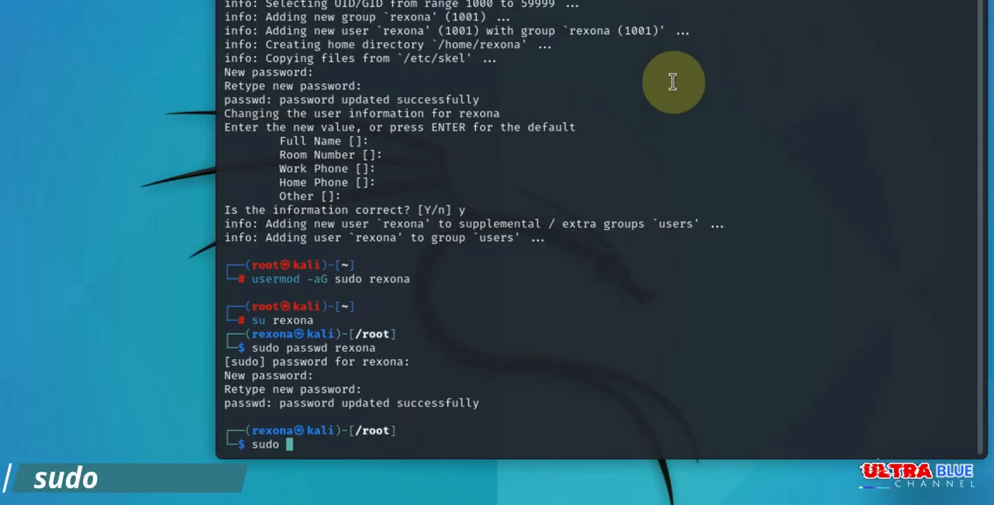
text(del)
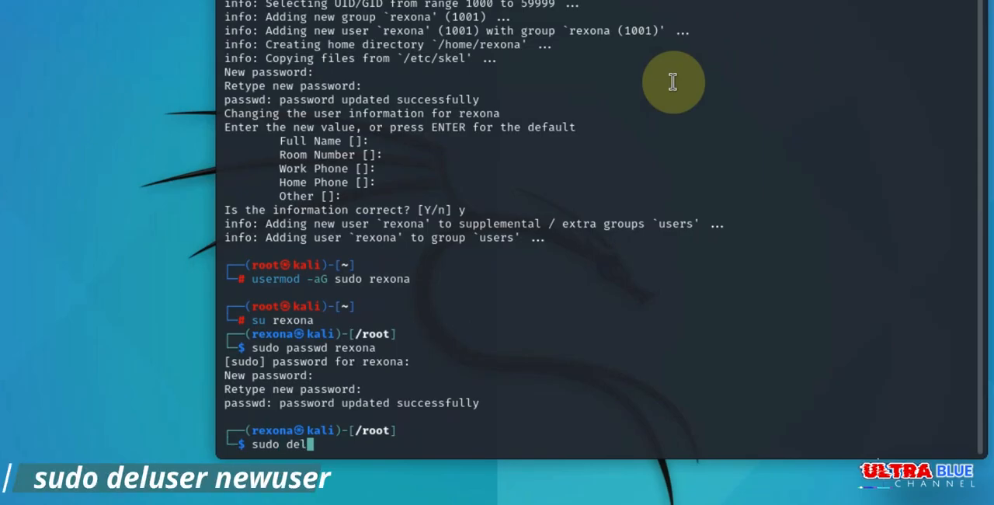
text(user)
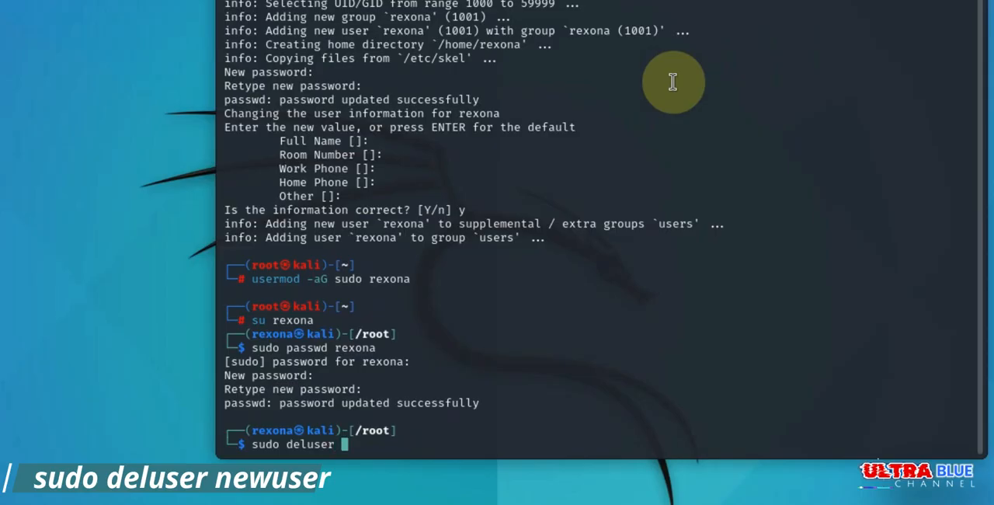
text(rexona)
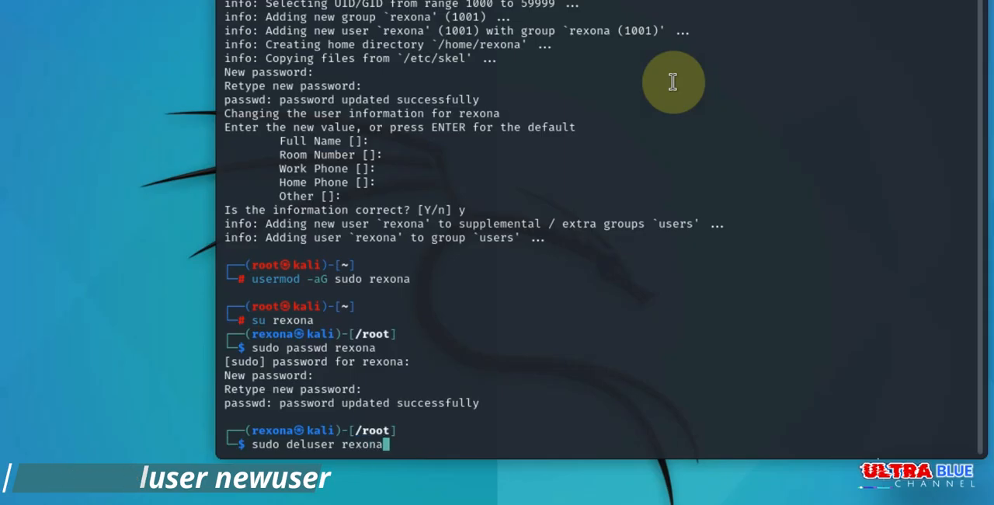
key(Return)
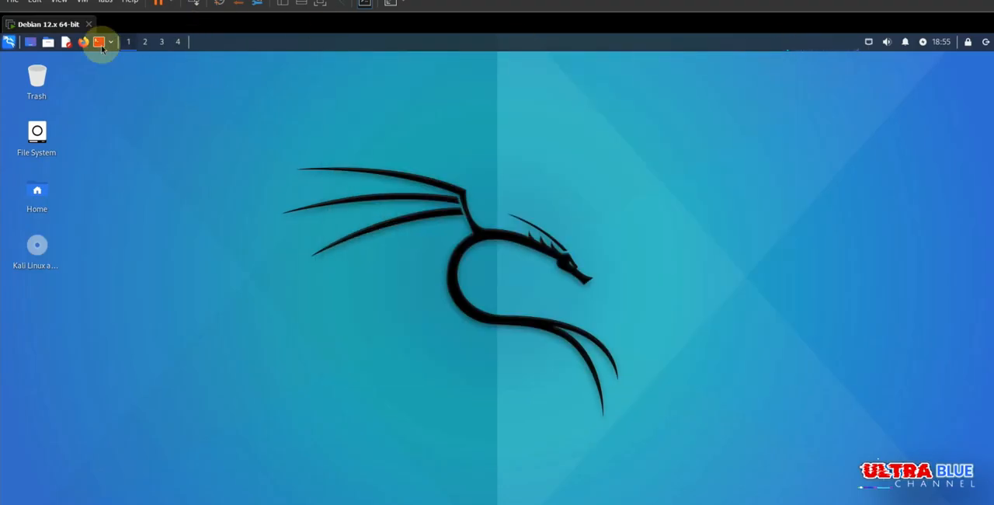
- Relaunch the root terminal from the top panel, entering the password to authenticate
click(99, 42)
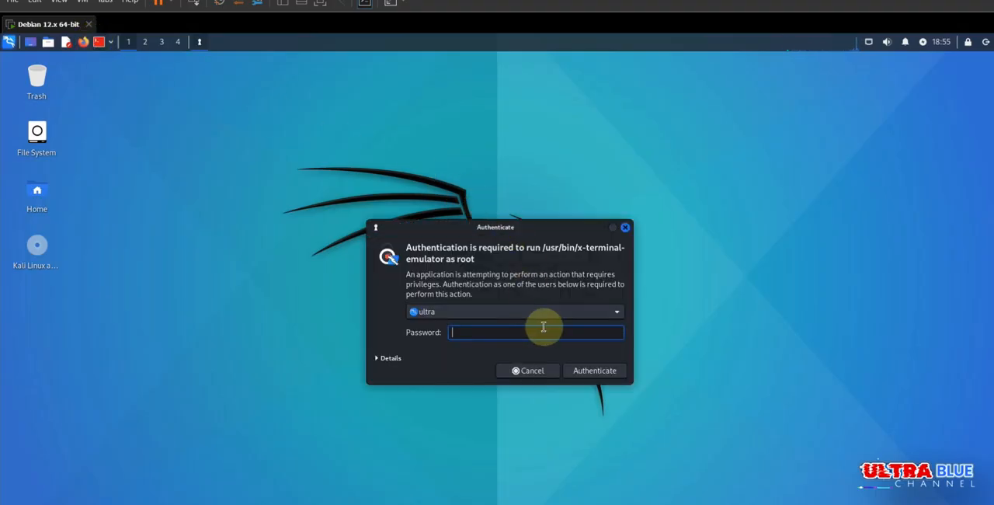
text(••)
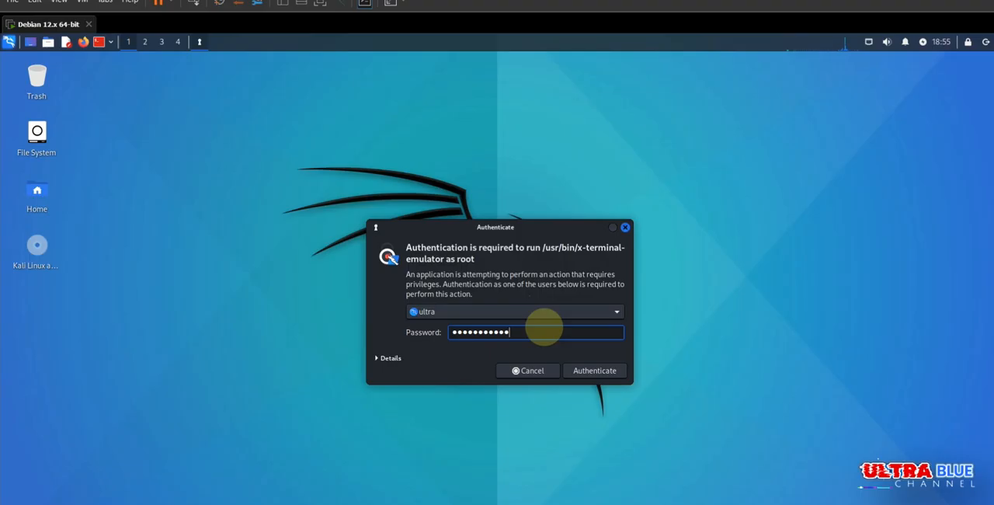
click(593, 371)
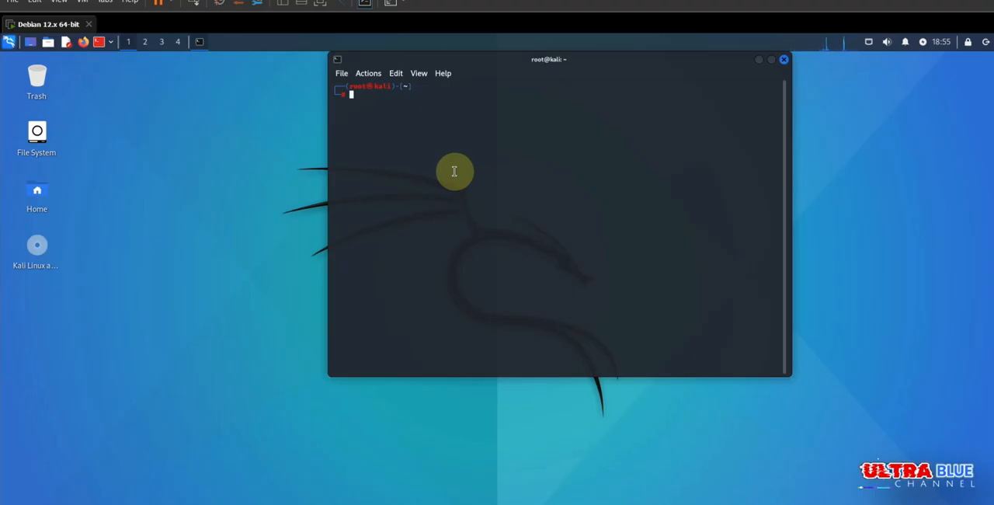
- Delete user rexona and its crontab with 'sudo deluser rexona' as root
text(sudo)
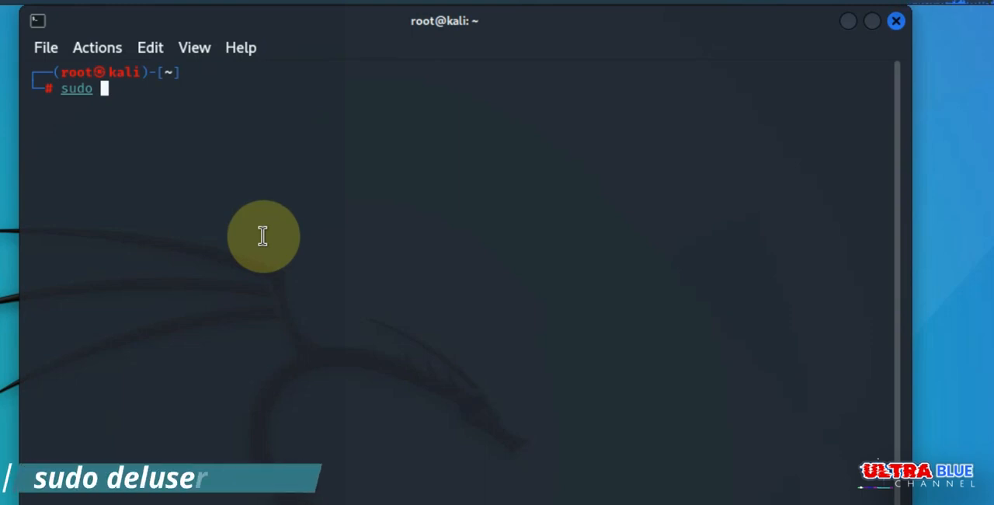
text(d)
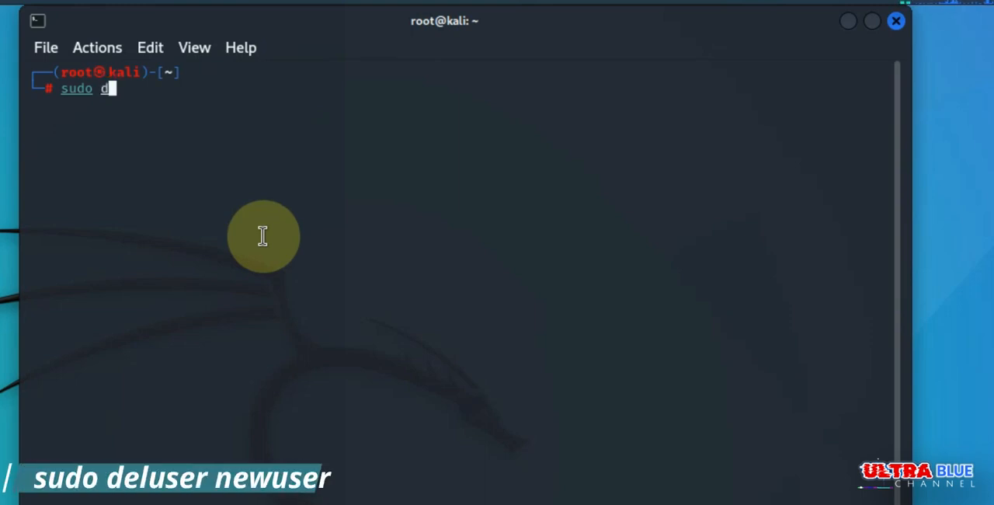
text(eluser)
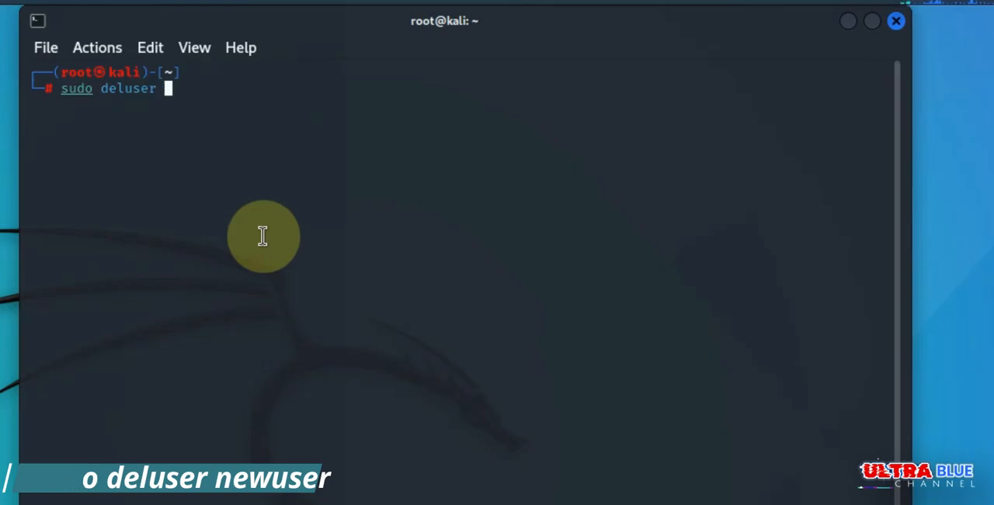
text(rexona)
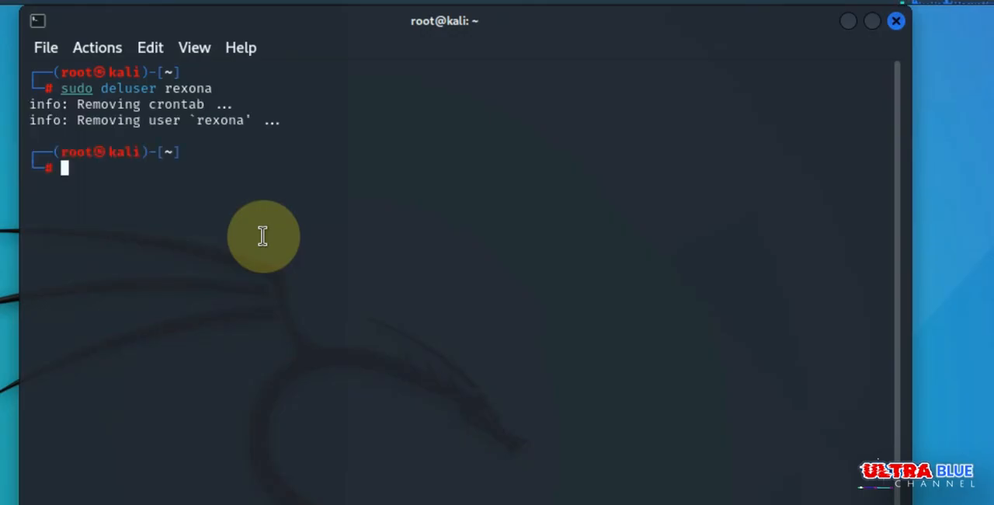
mouse_move(150, 139)
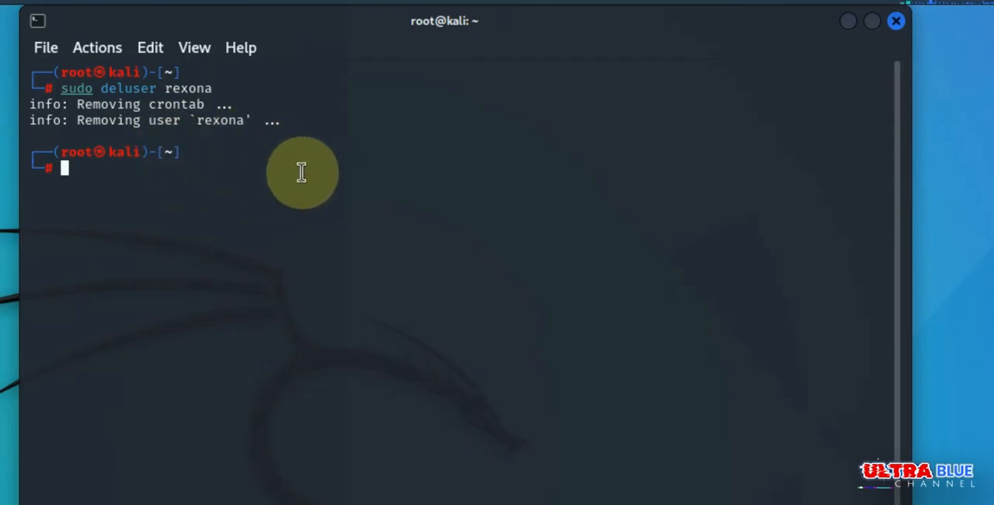
mouse_move(299, 177)
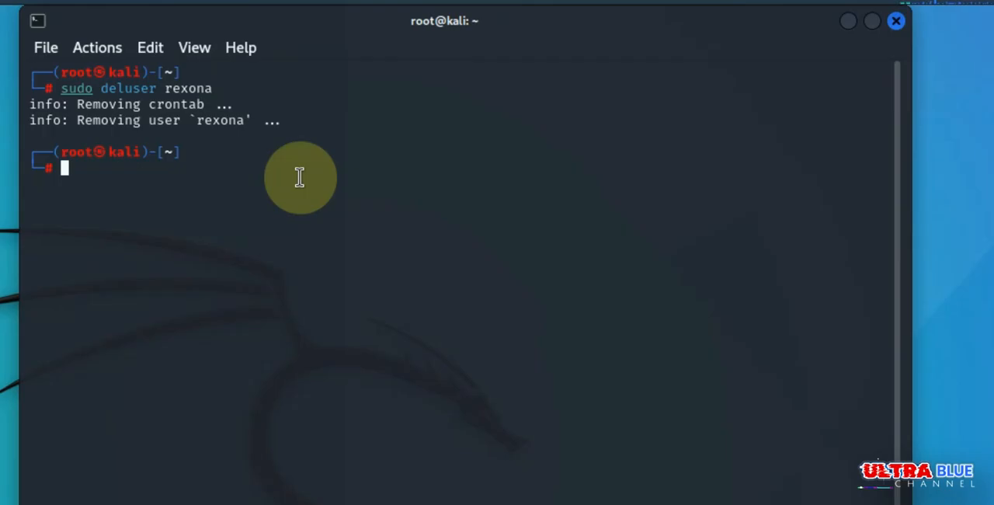
- Enter 'sudo deluser --remove-home rexona' to also remove rexona's home directory
text(sudo deluser rexona)
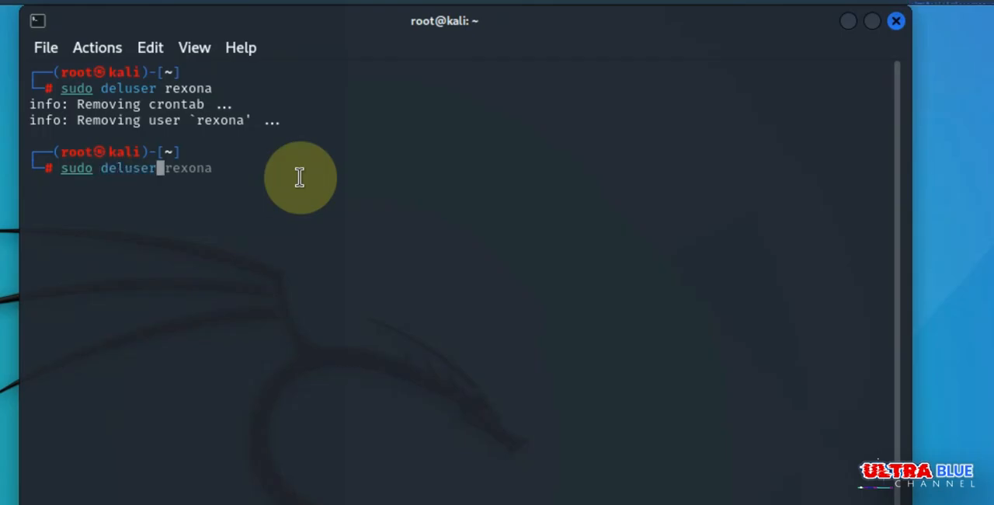
text(--)
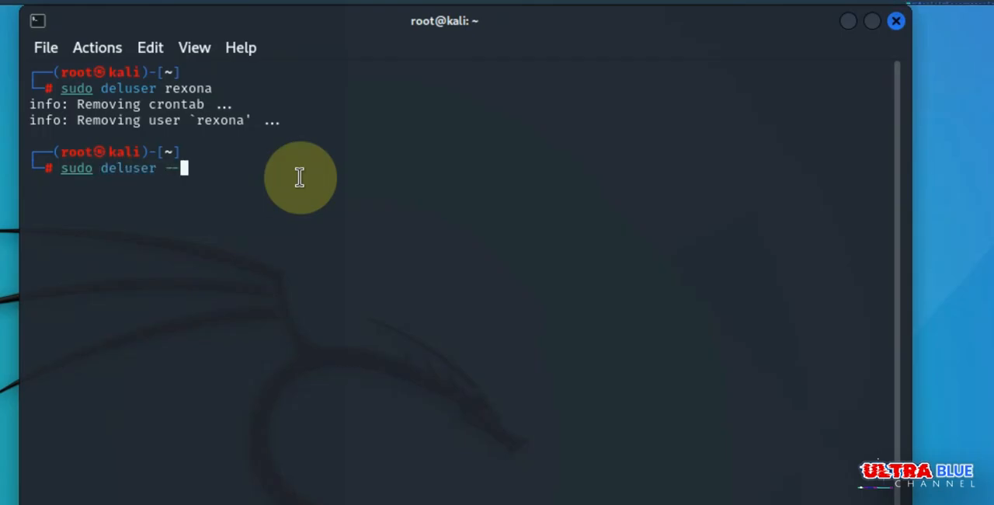
text(rem)
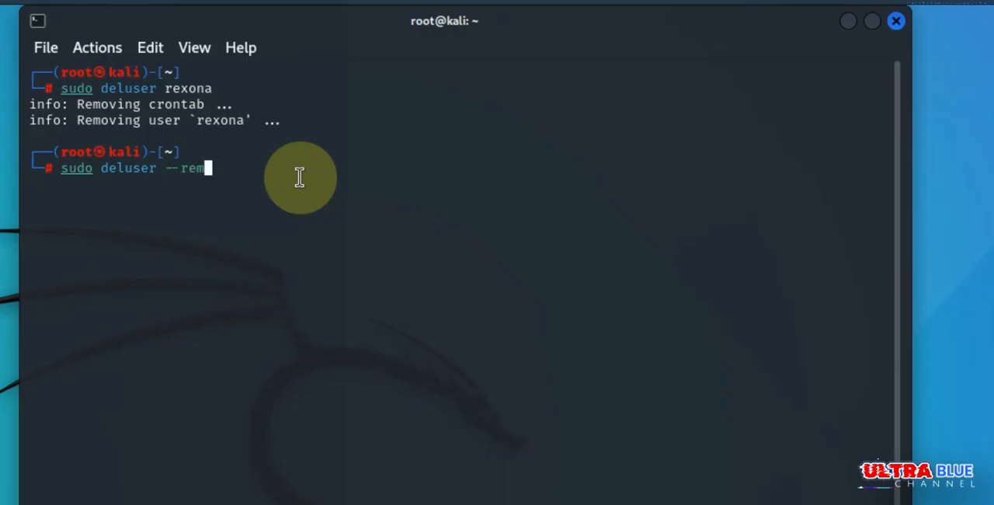
text(ve)
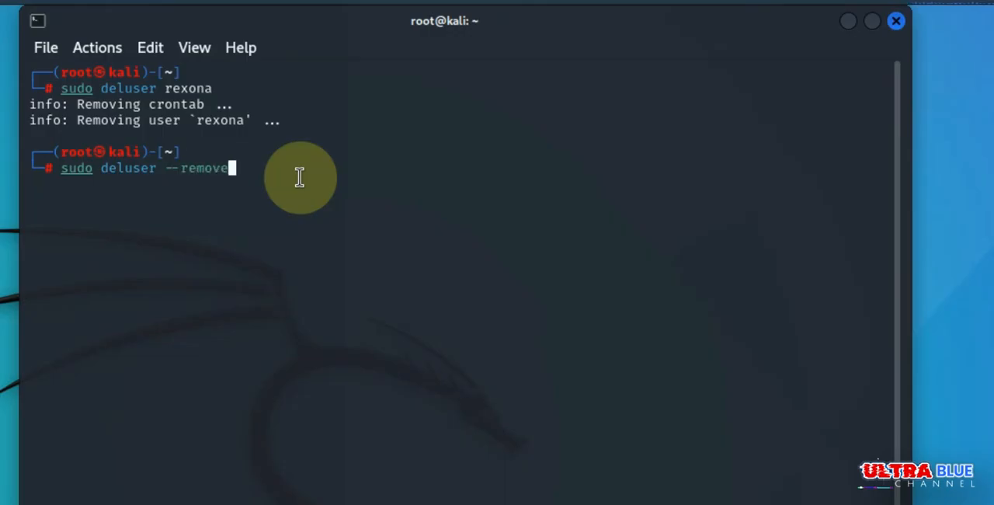
text(ho)
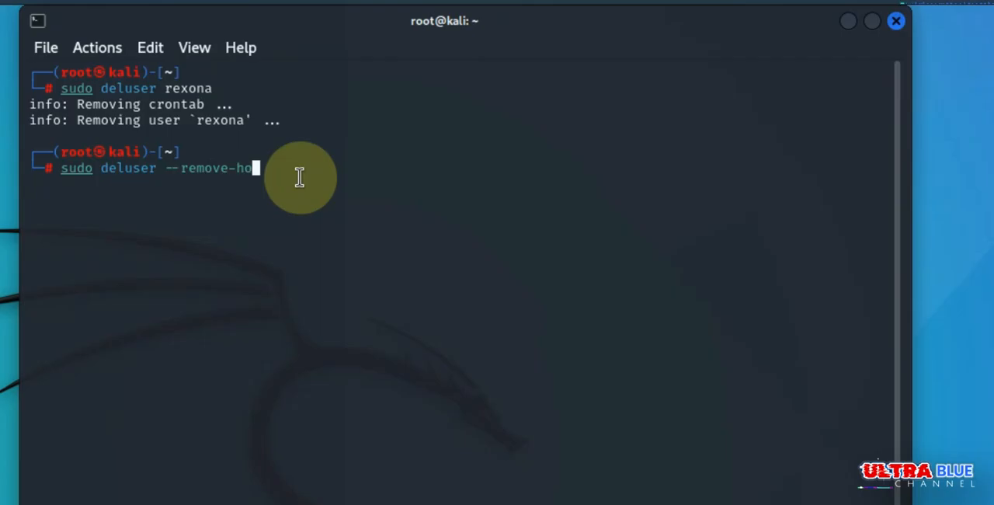
text(me)
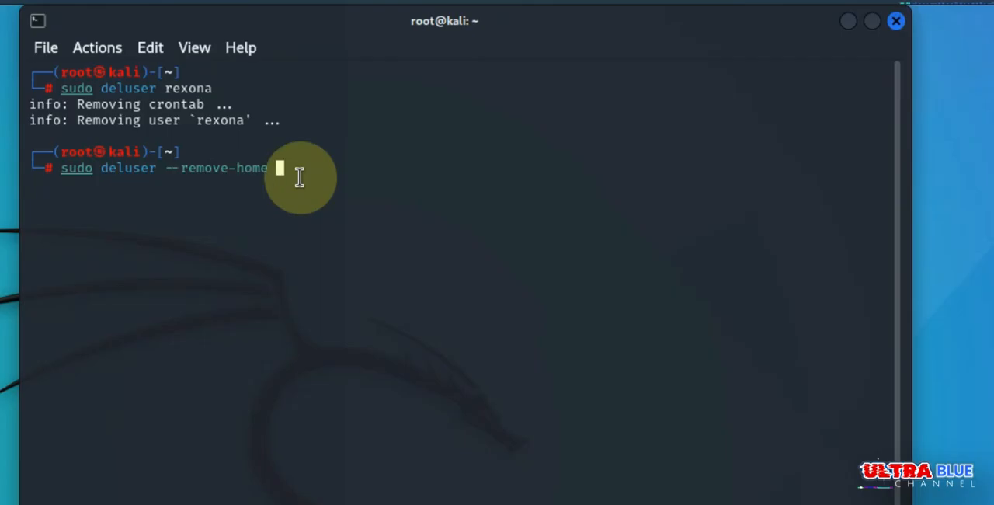
text(re)
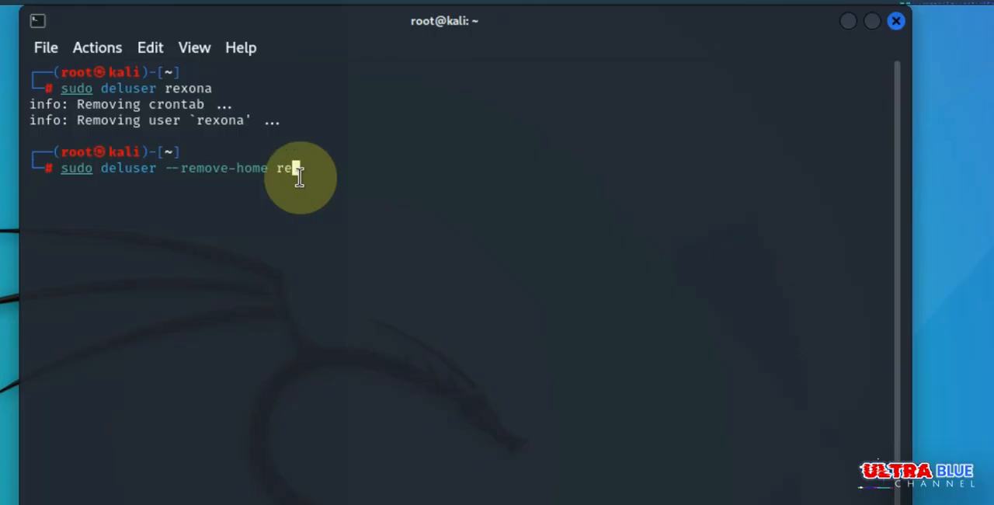
text(ona)
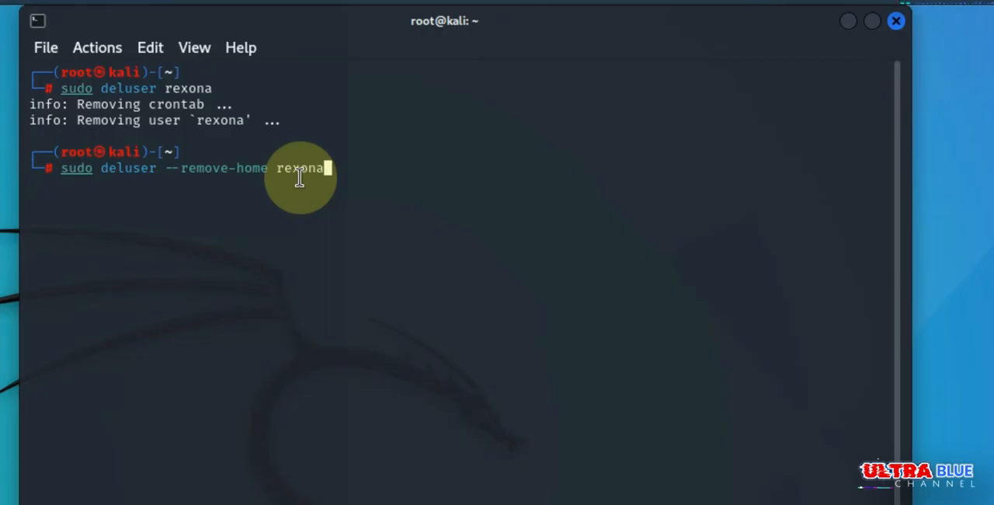
mouse_move(502, 217)
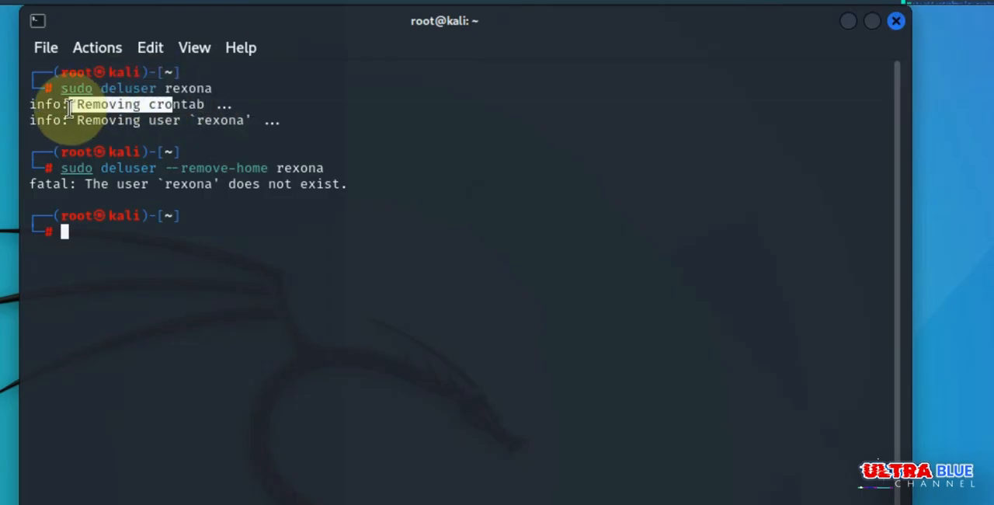
mouse_move(381, 356)
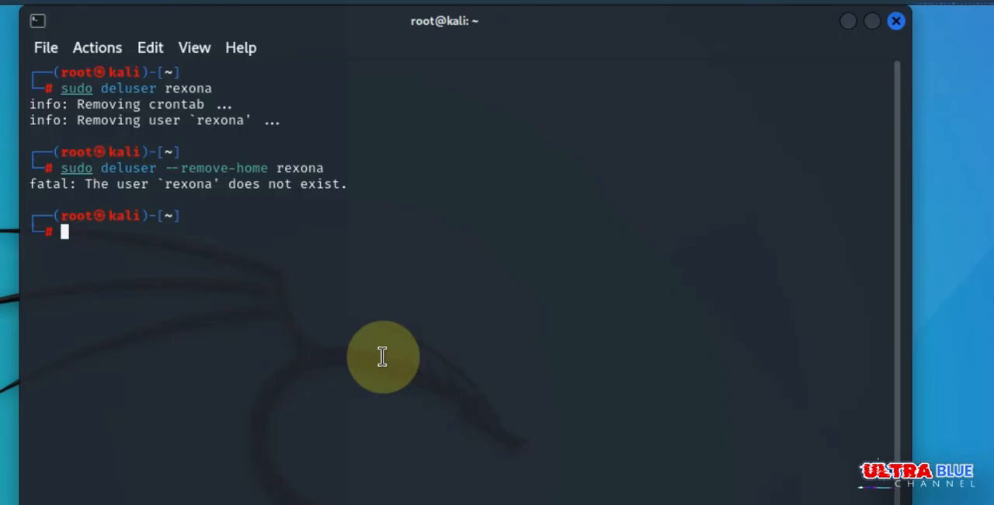
- List all account entries with 'cat /etc/passwd'
text(cat)
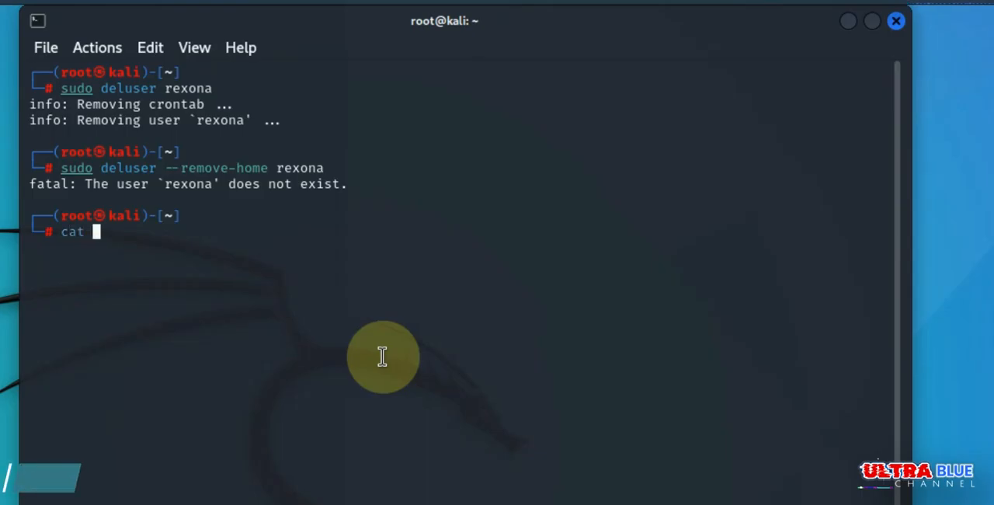
text(/ey)
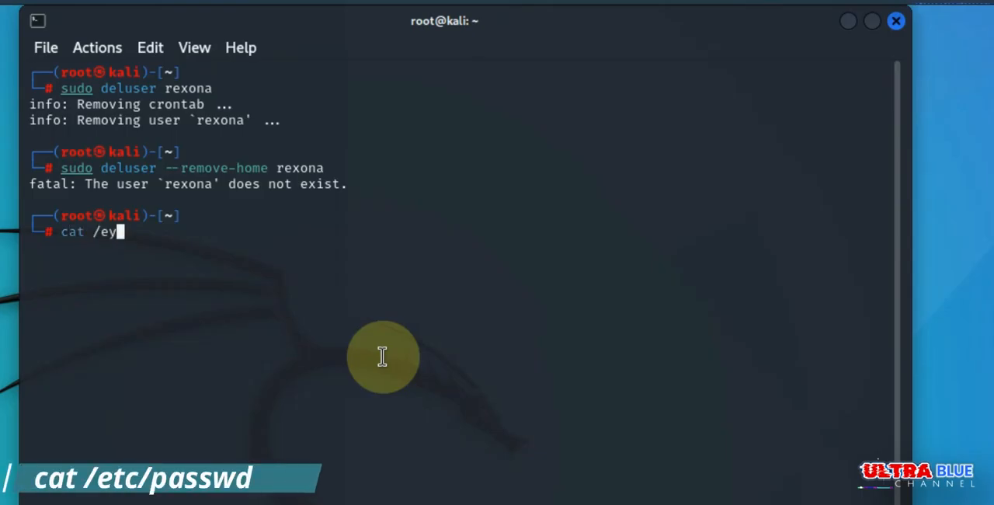
text(tc)
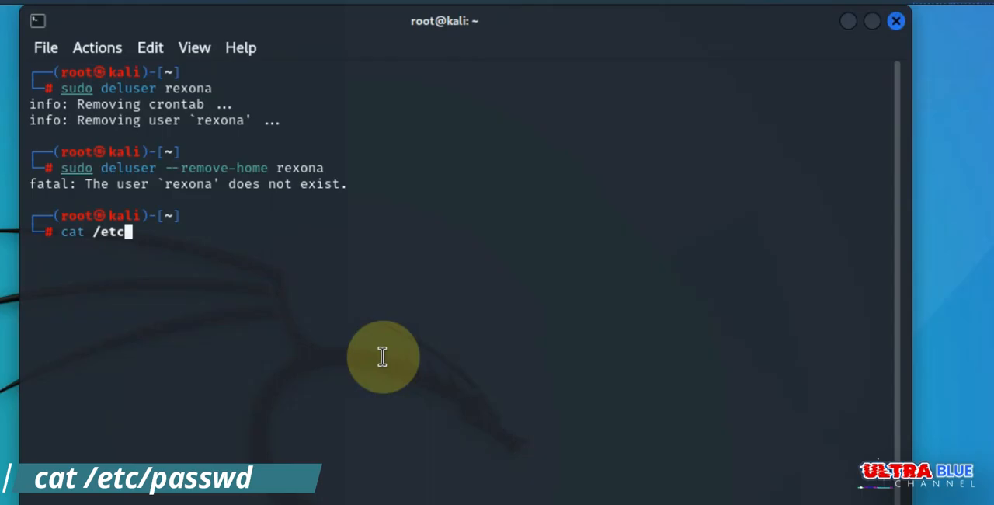
text(/)
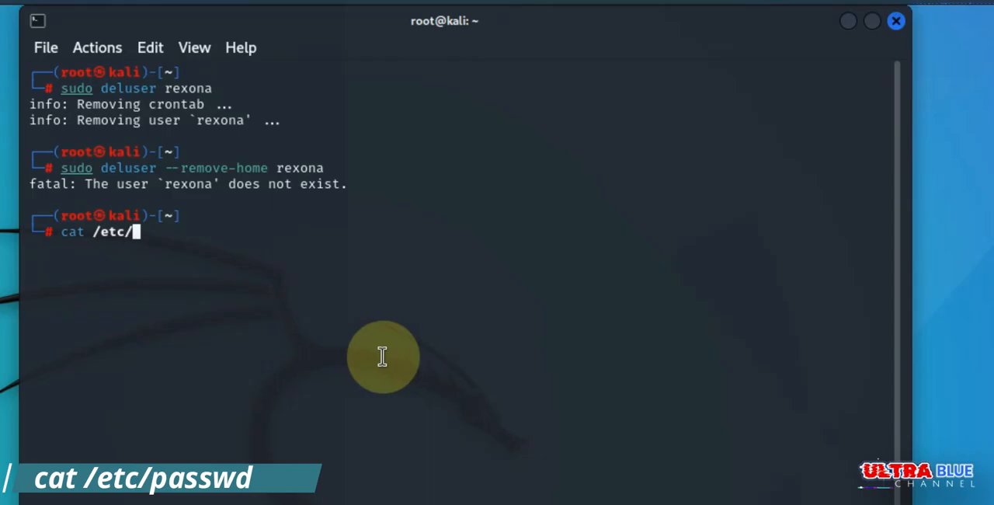
text(passe)
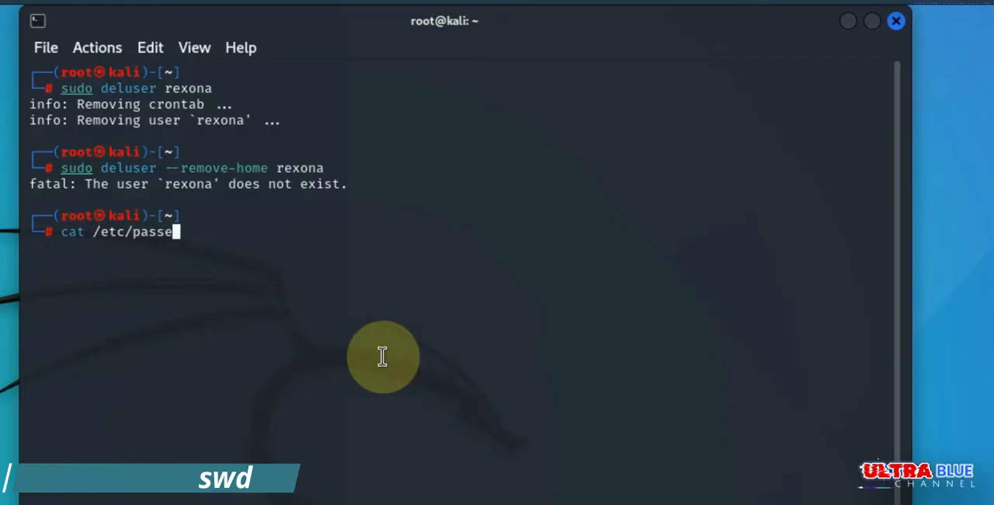
text(d)
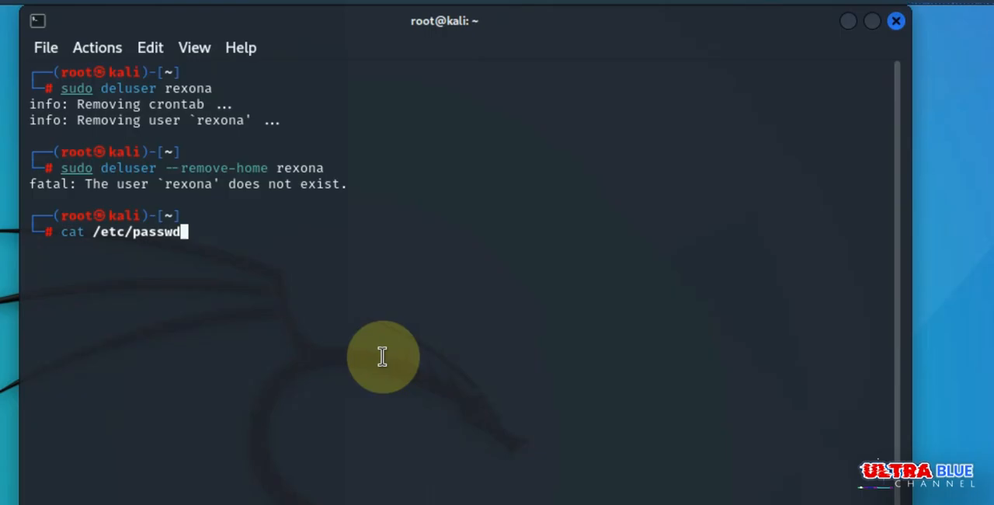
key(Return)
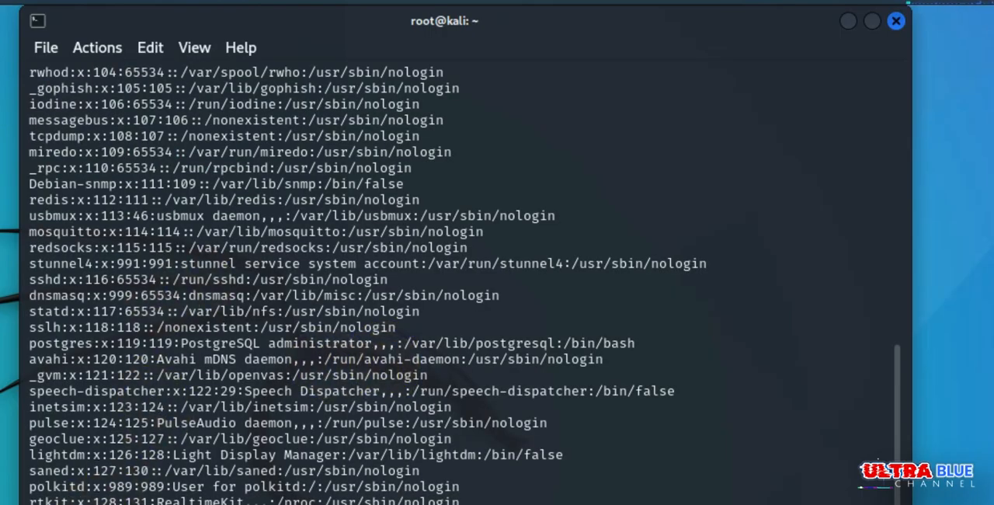
- Scroll to the end of the /etc/passwd listing to confirm ultra is last and rexona is absent
scroll(down, 3)
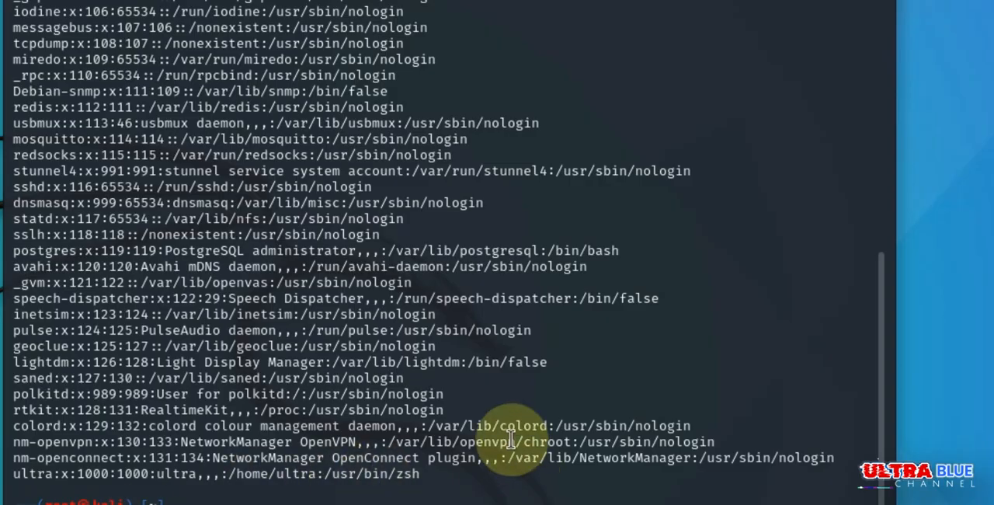
mouse_move(353, 361)
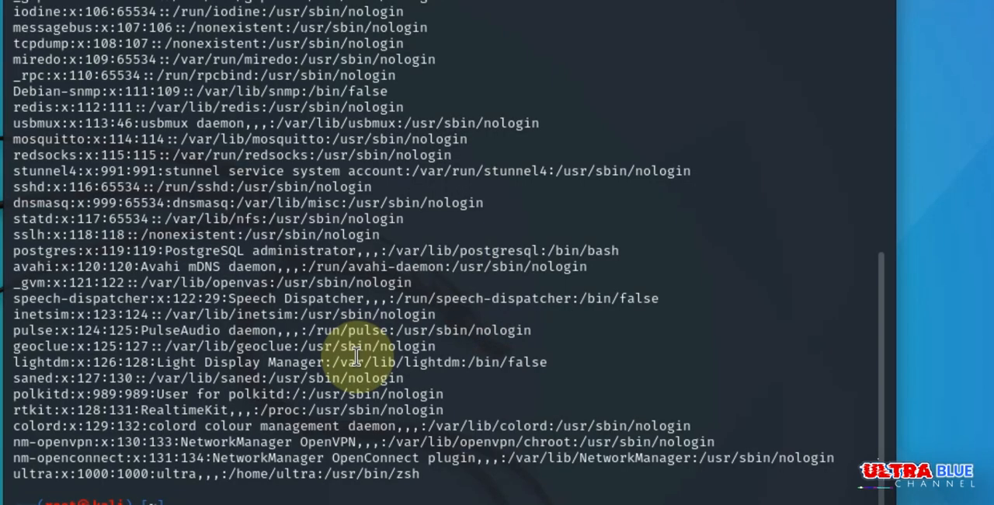